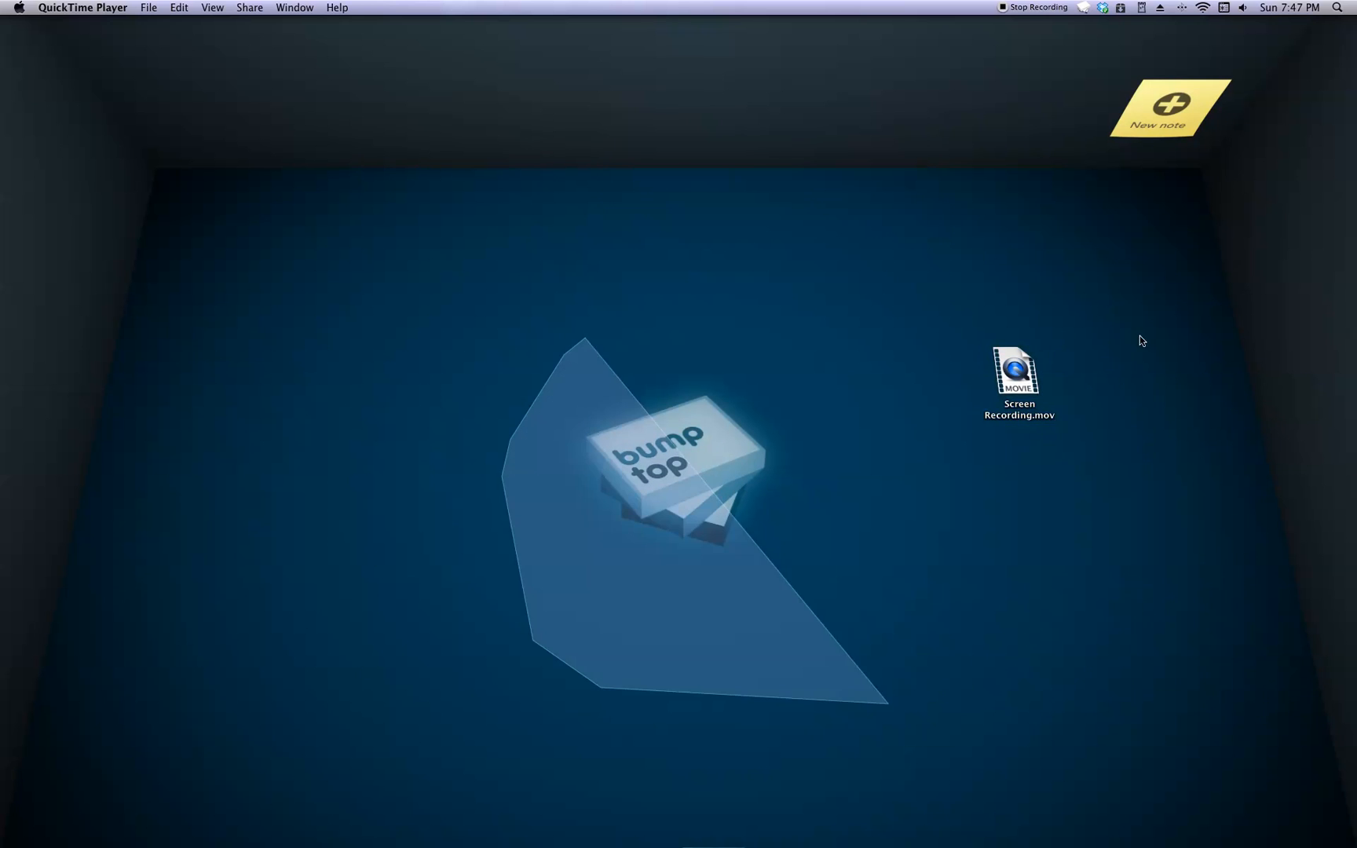
Launch Safari from the Dock and load the BumpTop homepage at bumptop.com
left_click(1016, 372)
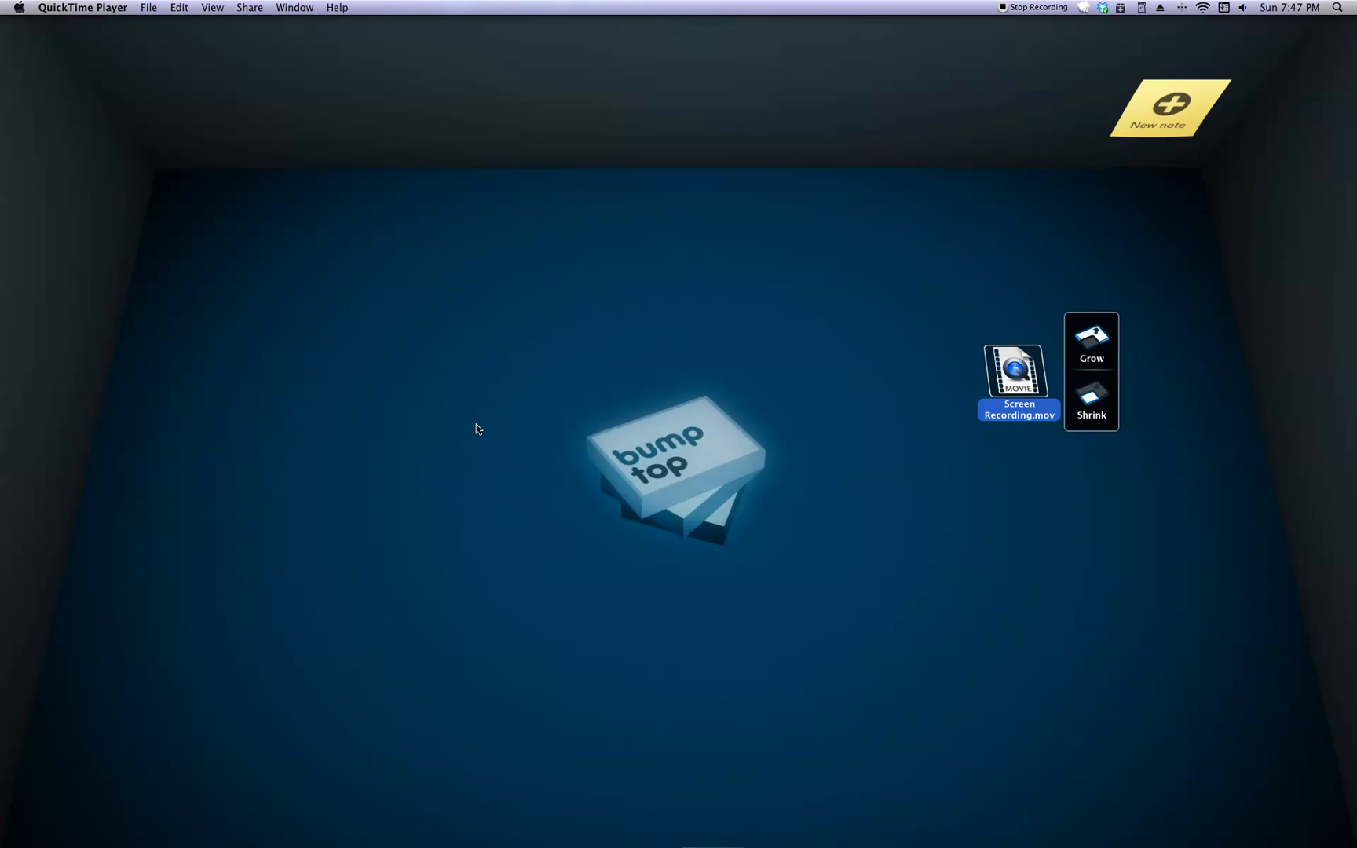
mouse_move(377, 539)
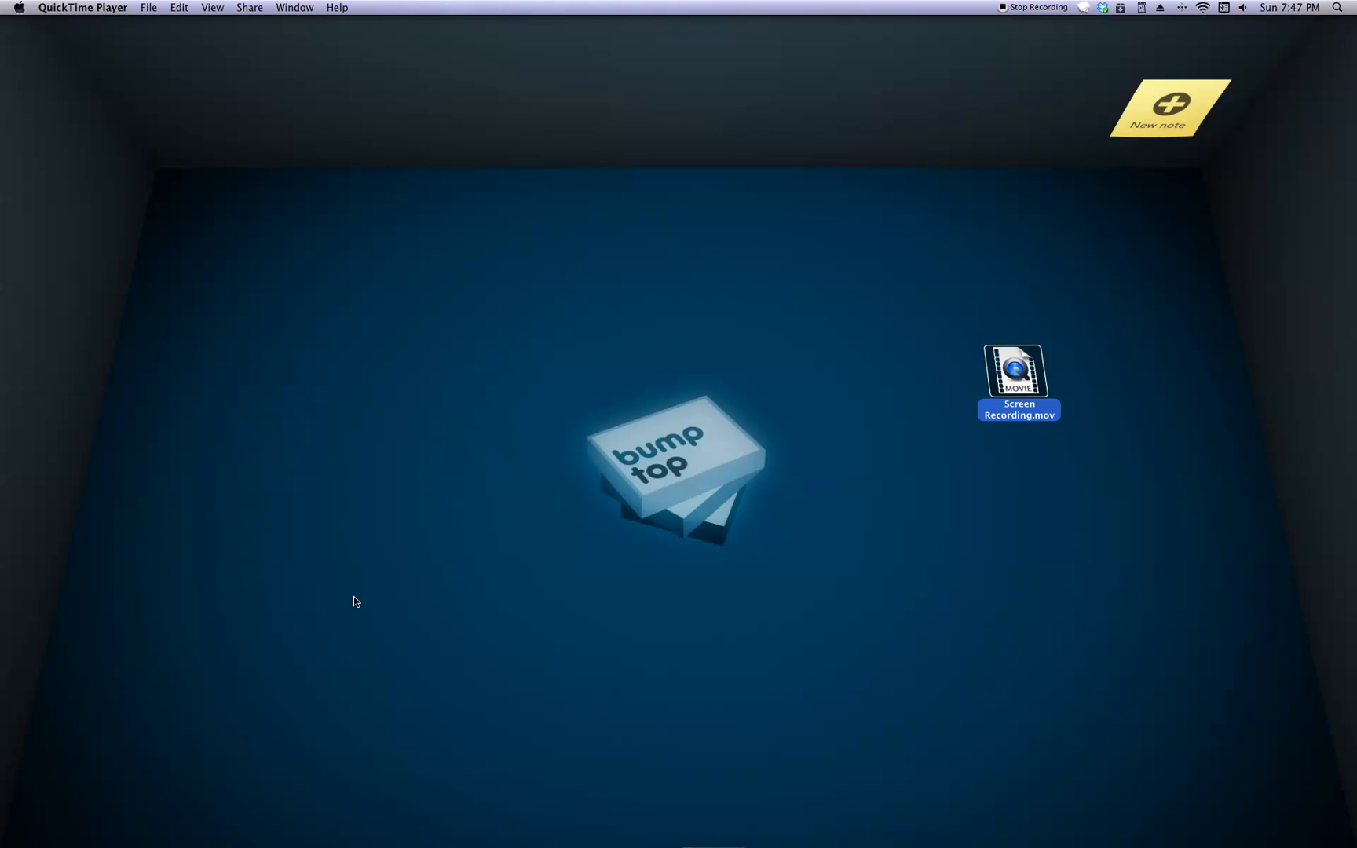
mouse_move(510, 436)
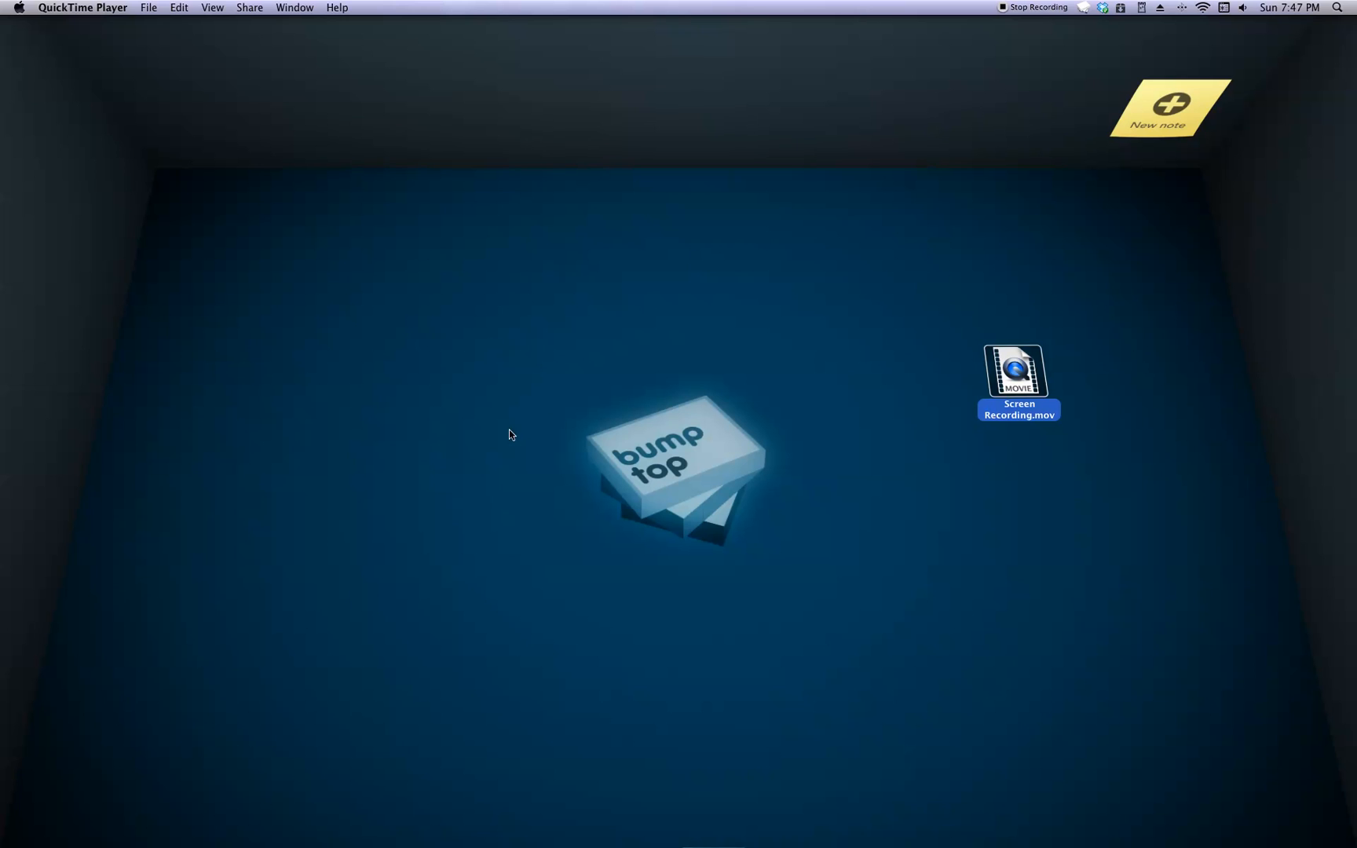
mouse_move(685, 379)
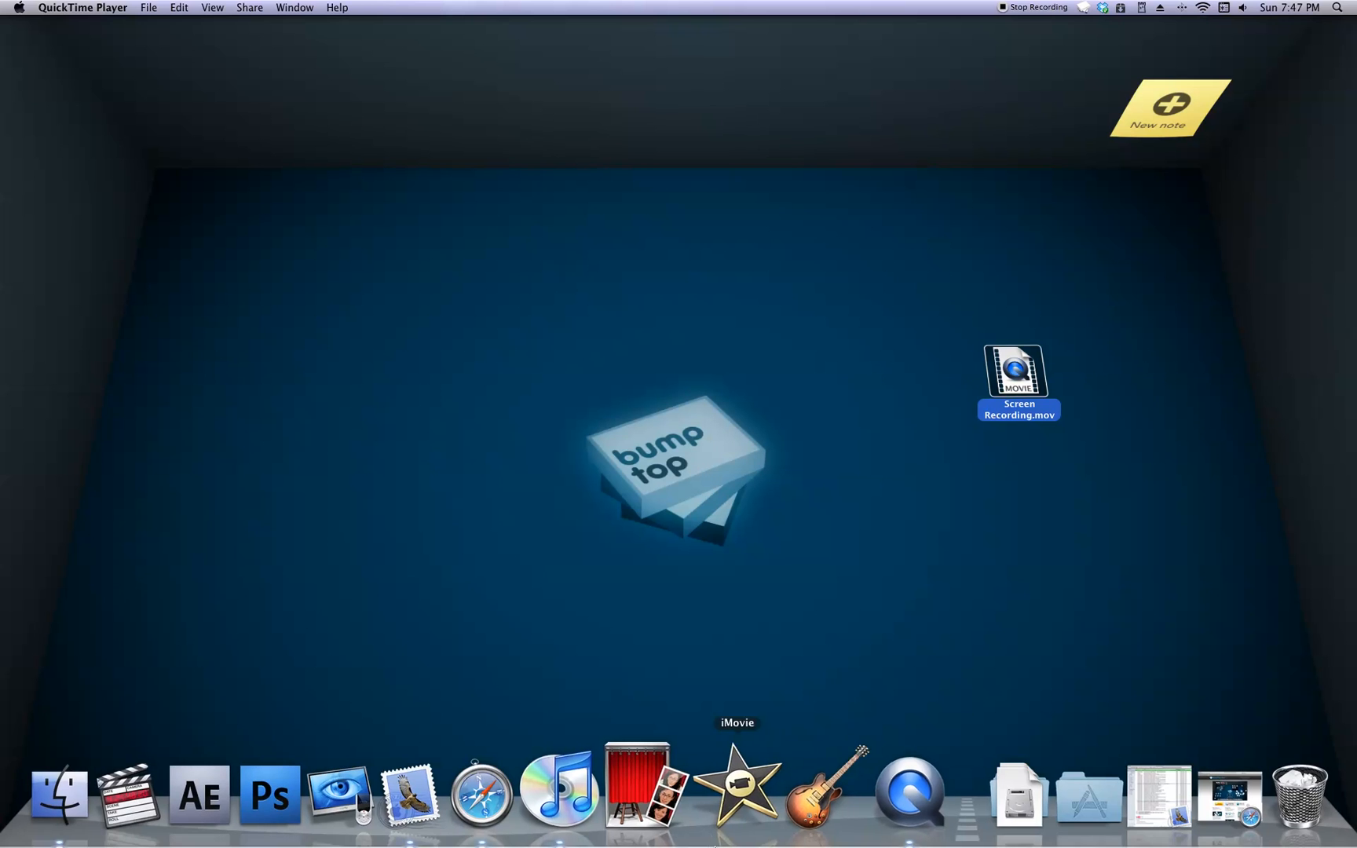
mouse_move(517, 787)
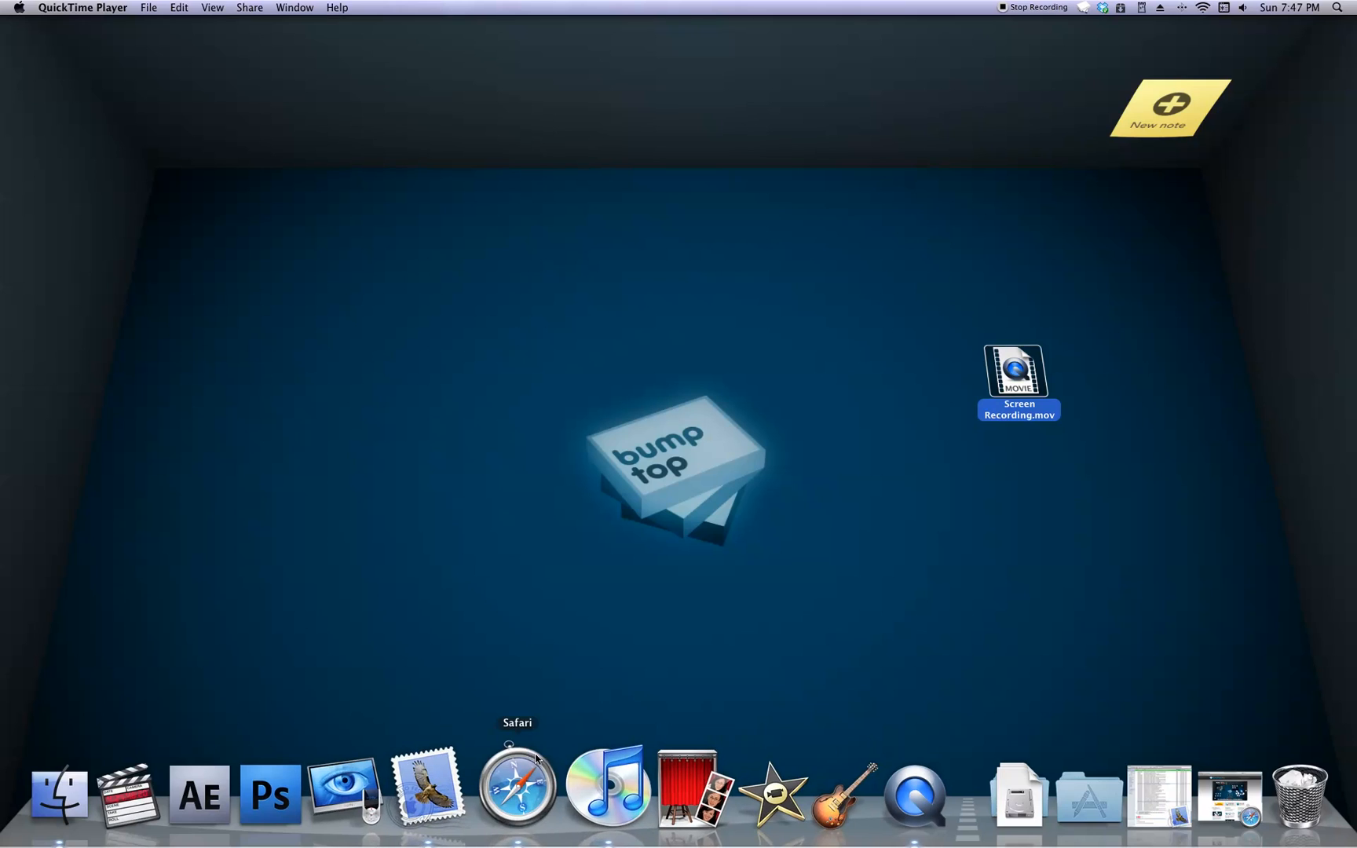
left_click(517, 787)
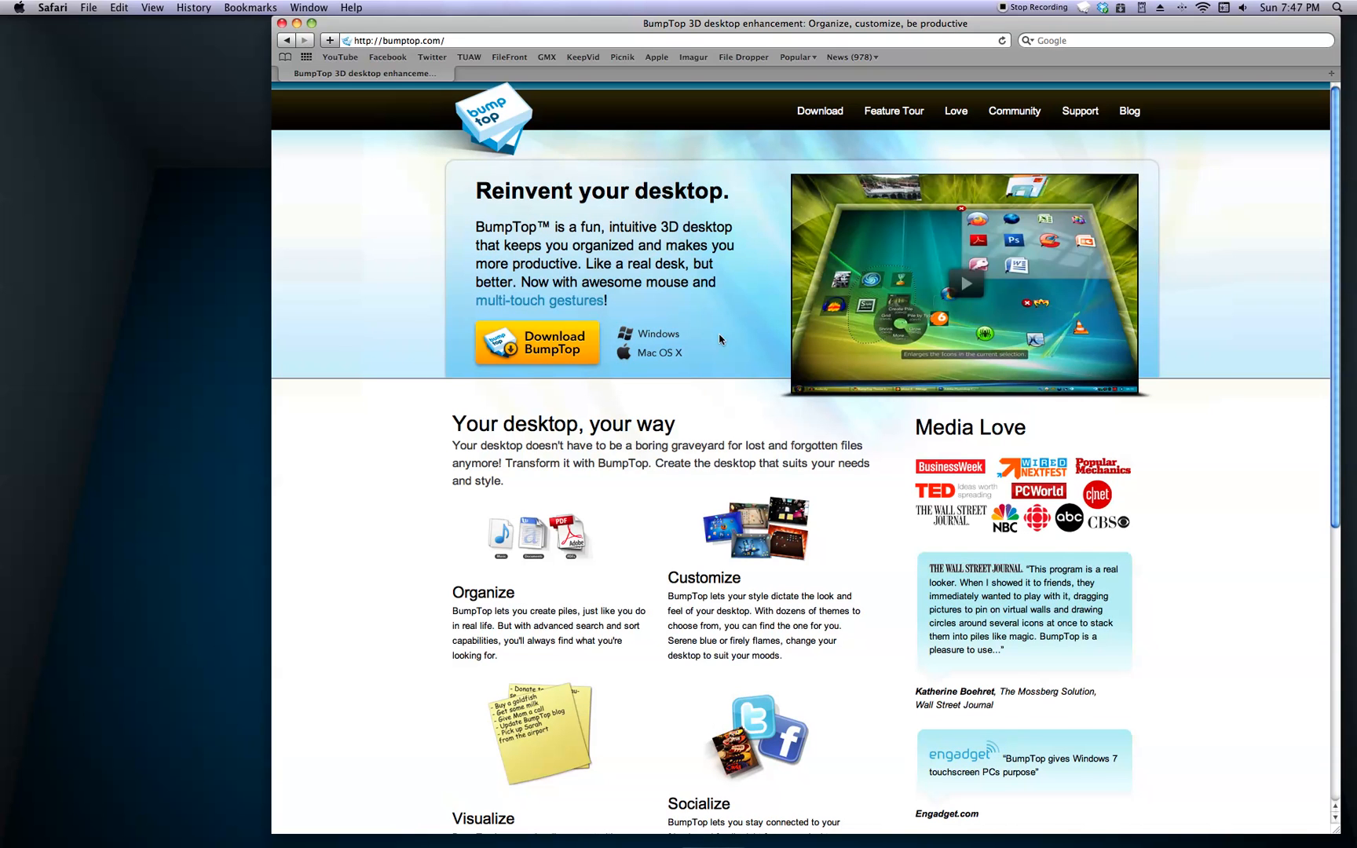
mouse_move(722, 327)
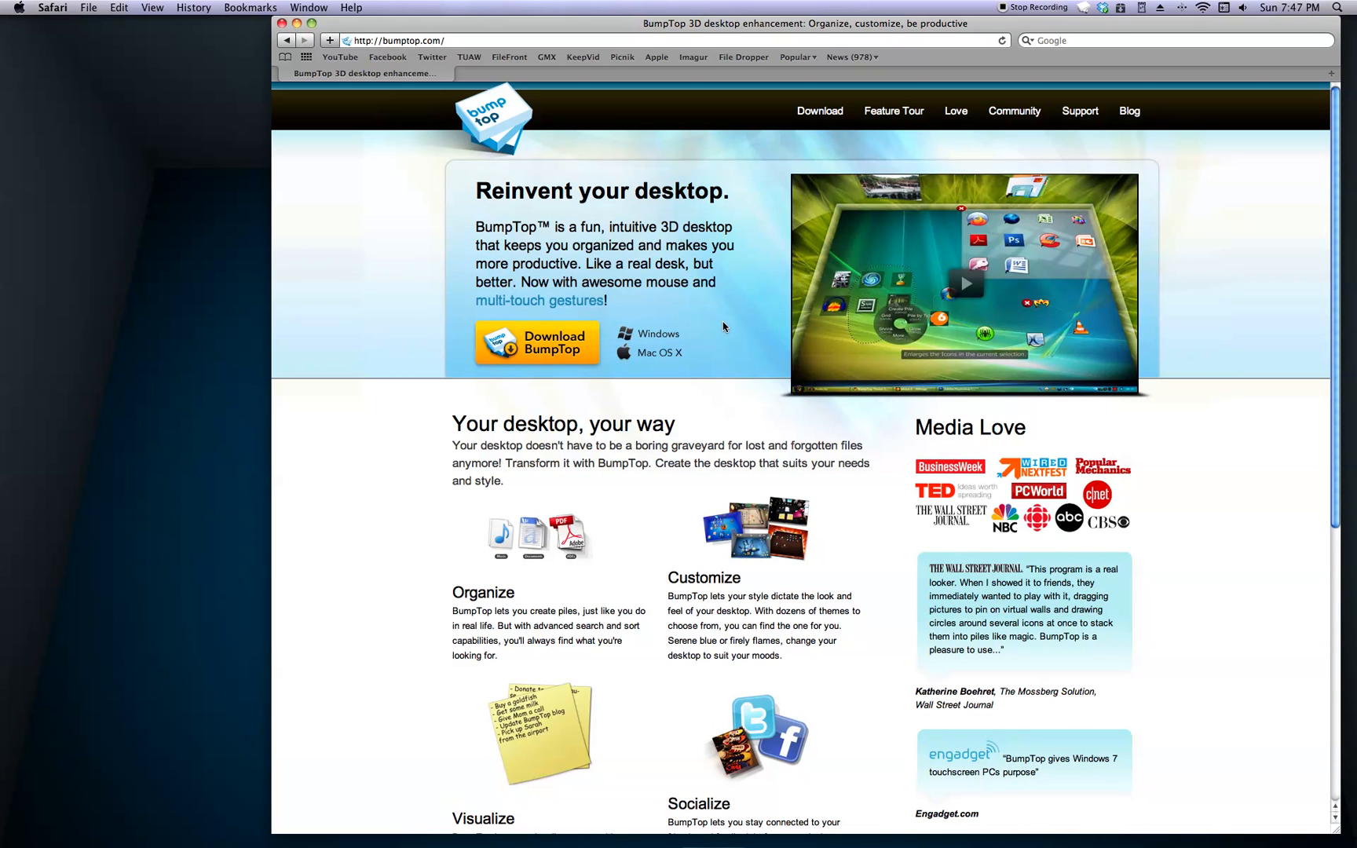
mouse_move(646, 264)
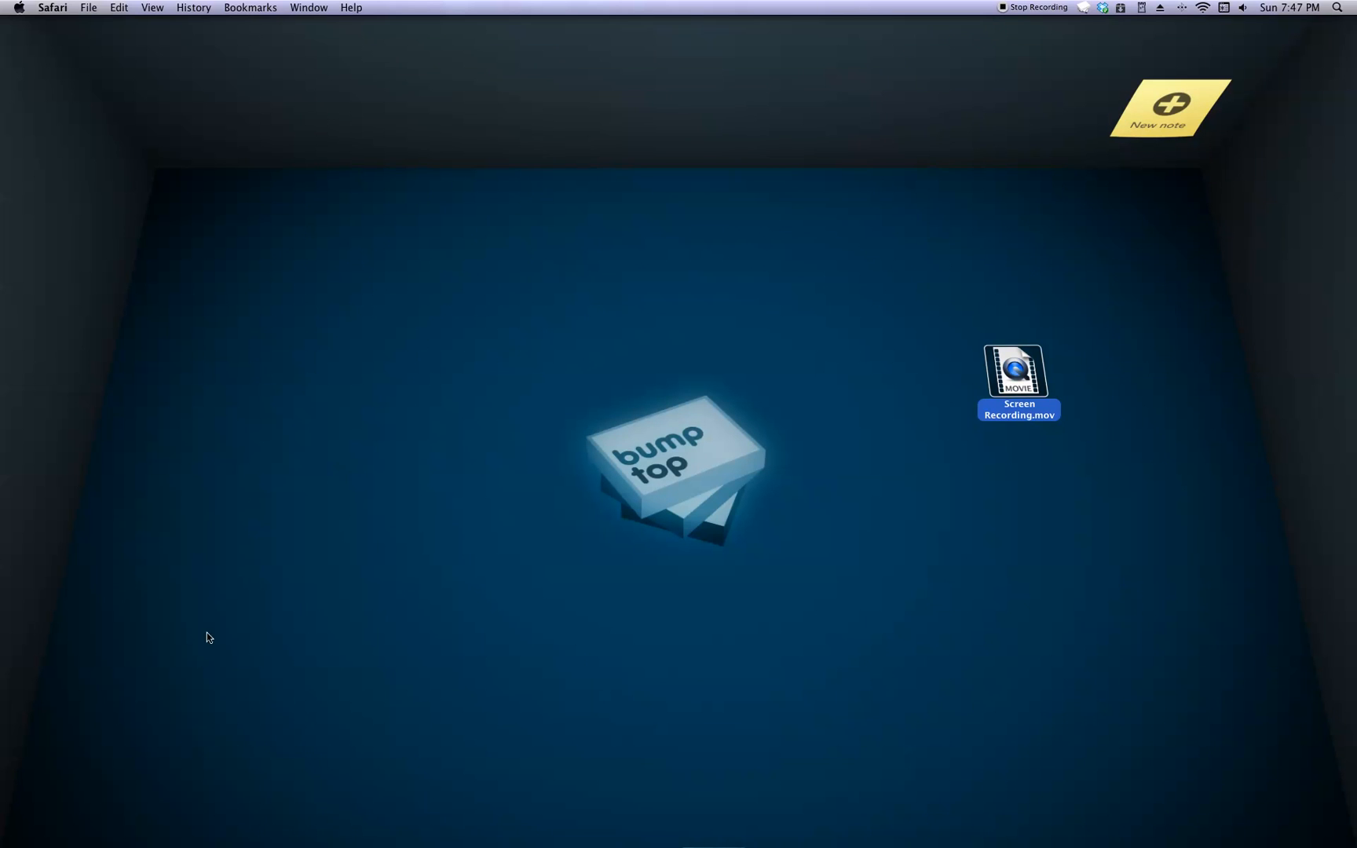
mouse_move(656, 269)
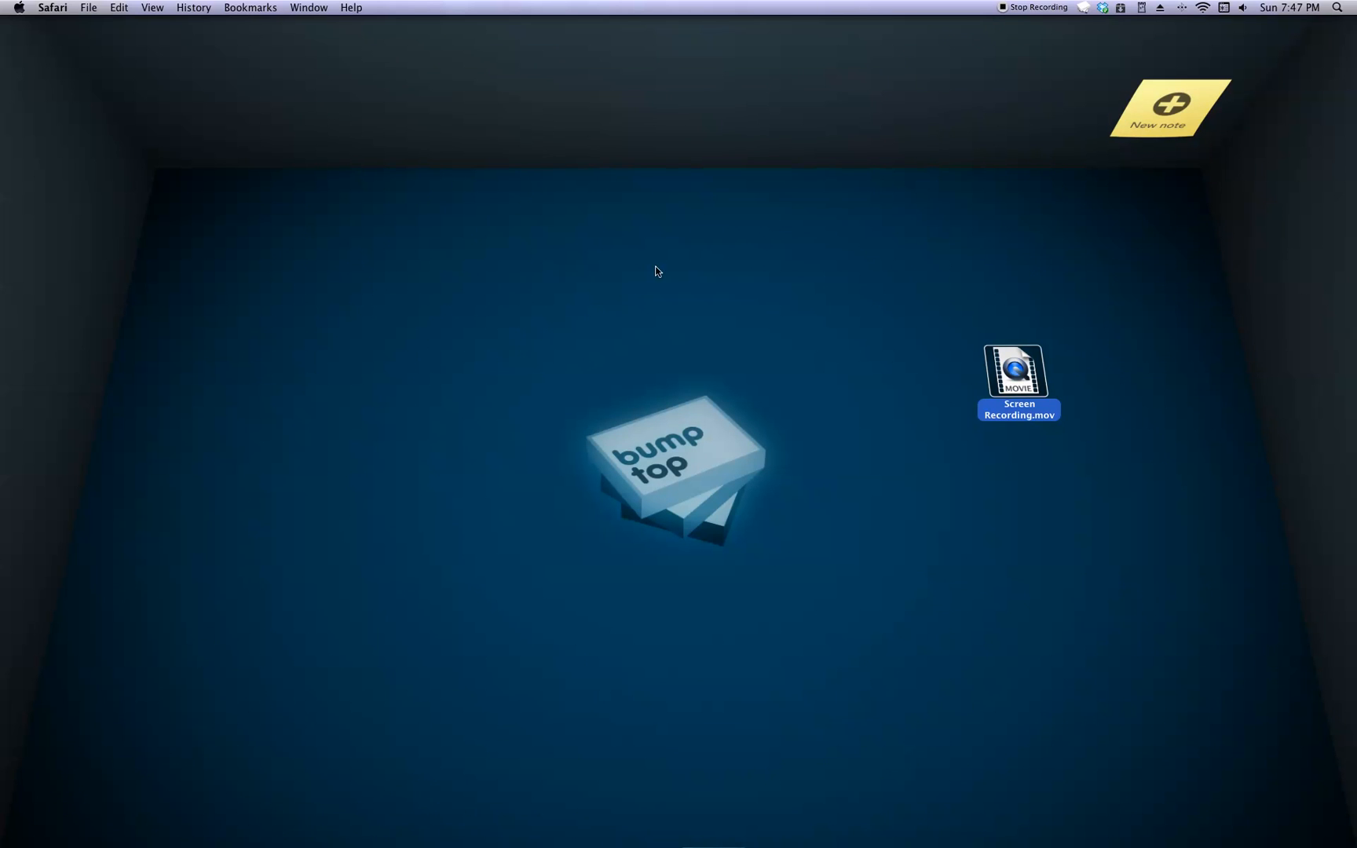
mouse_move(362, 64)
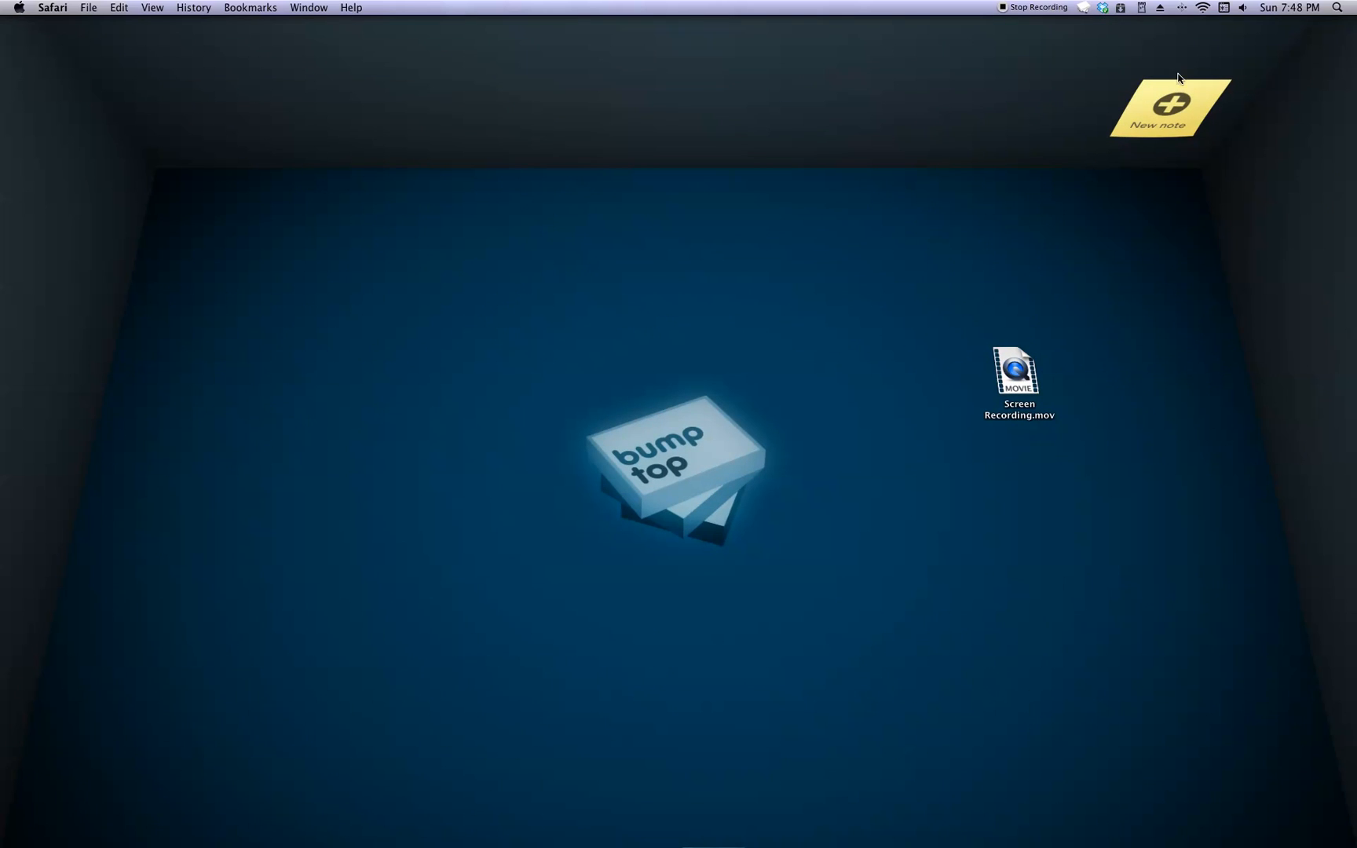
left_click(1169, 106)
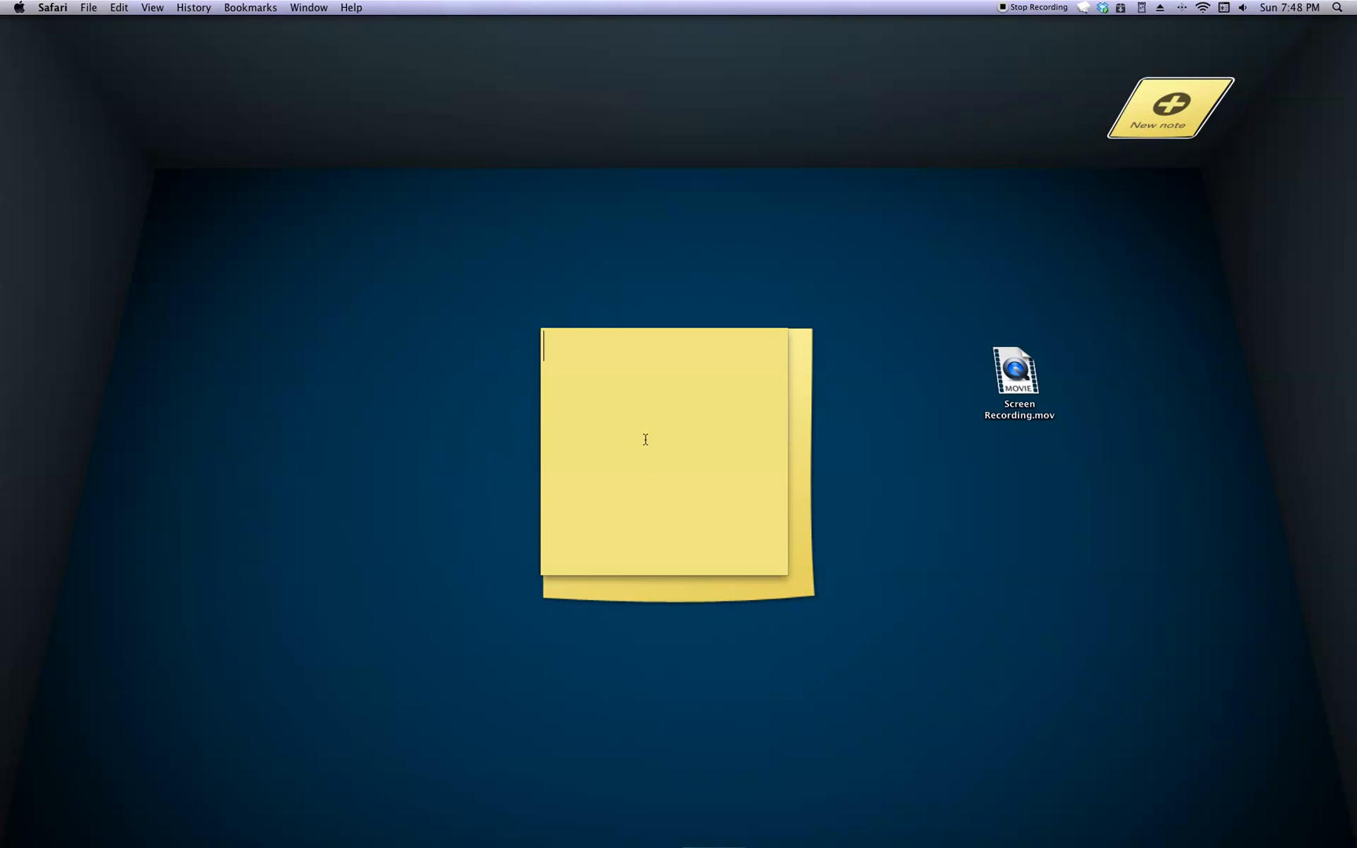
type("Coop")
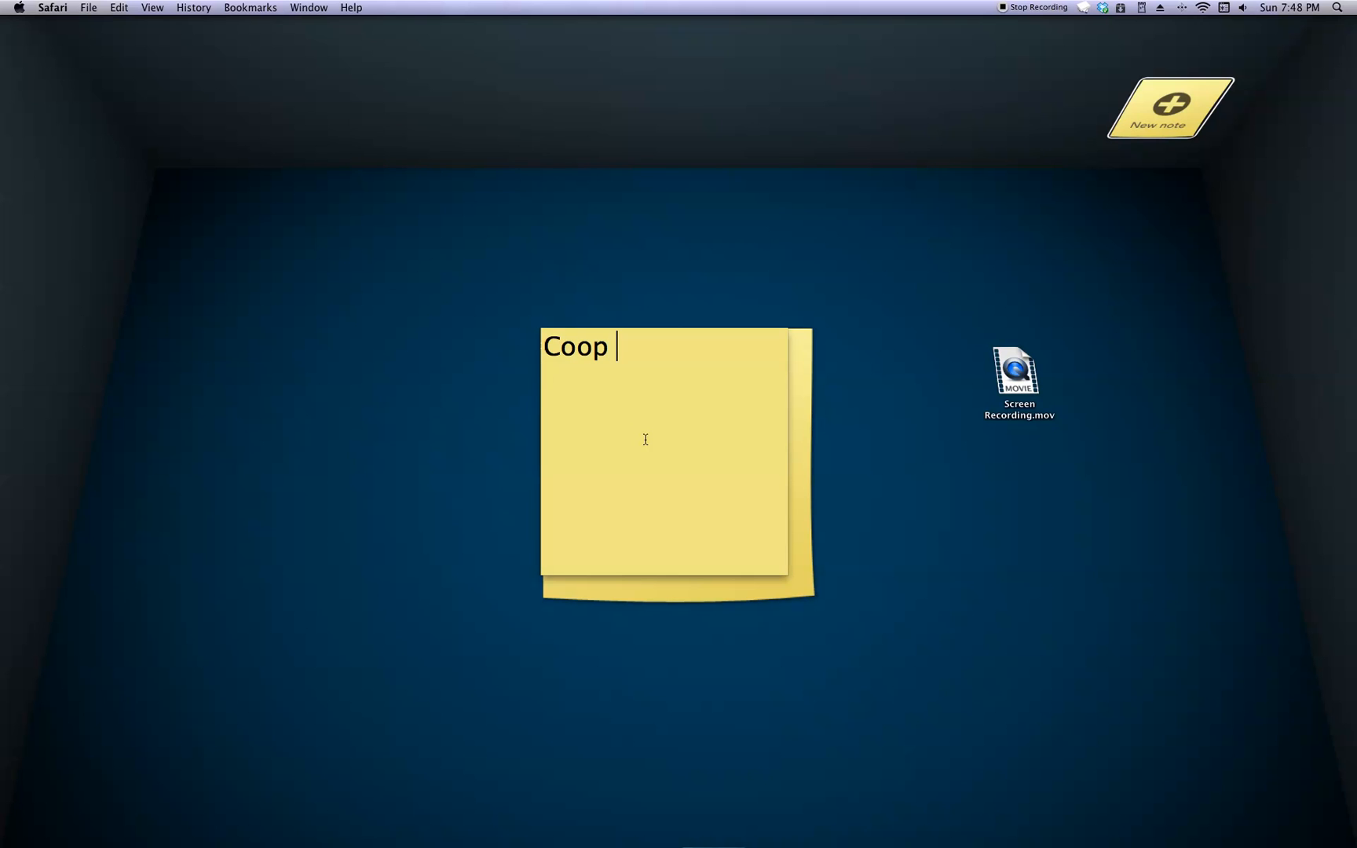
type("is sexy")
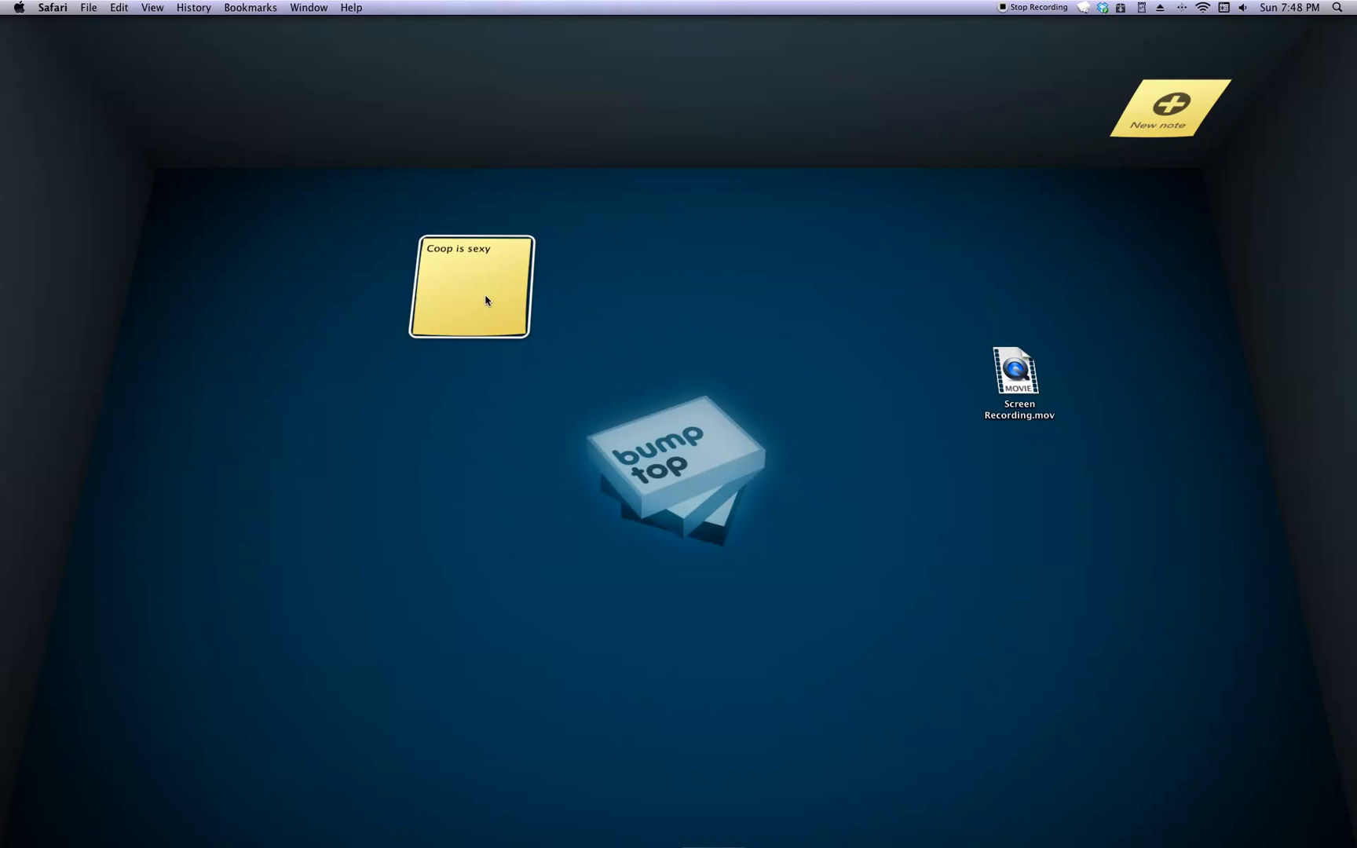
mouse_move(747, 432)
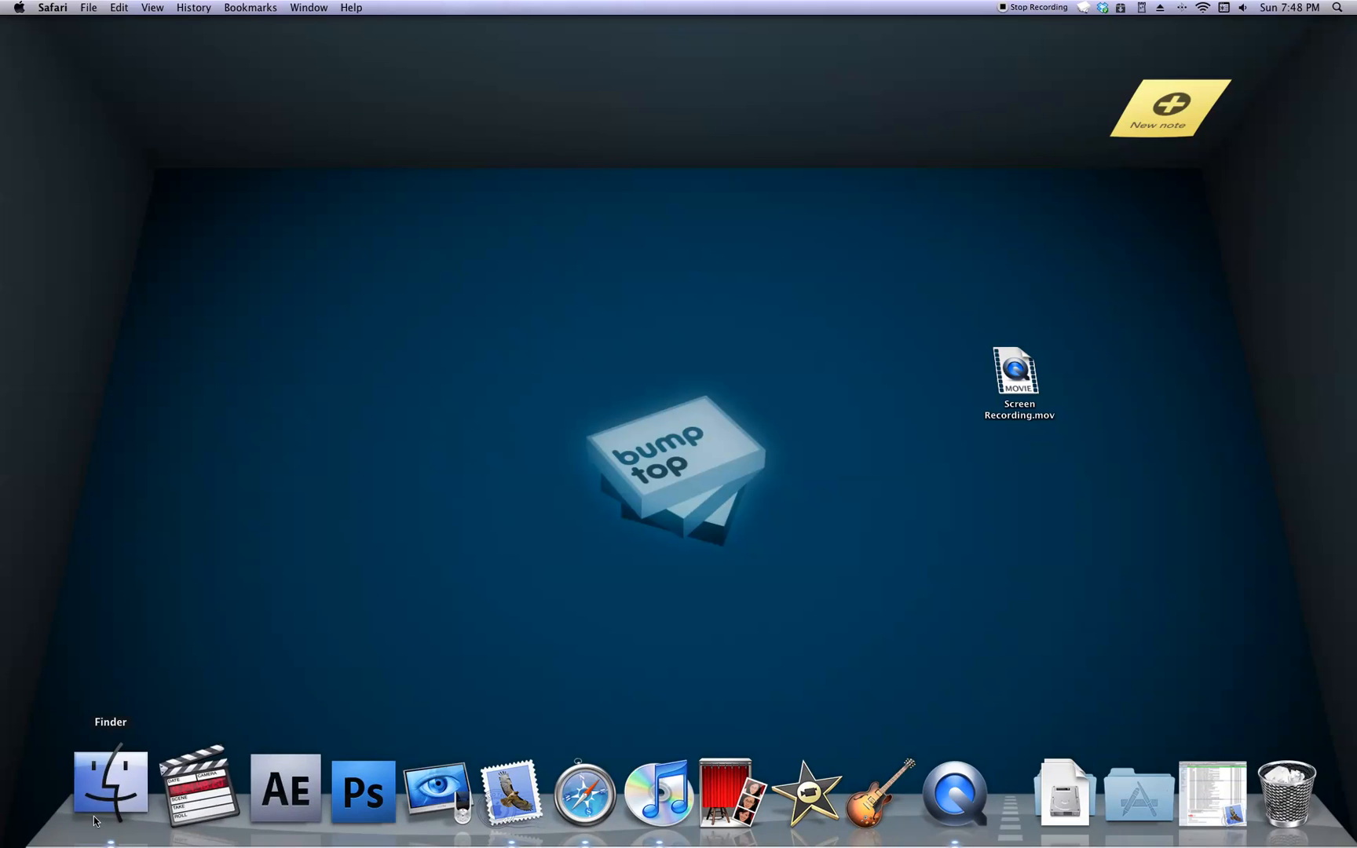
Browse Finder to Pictures > Final Cut and Adobe Pictures and select all its image files
left_click(110, 787)
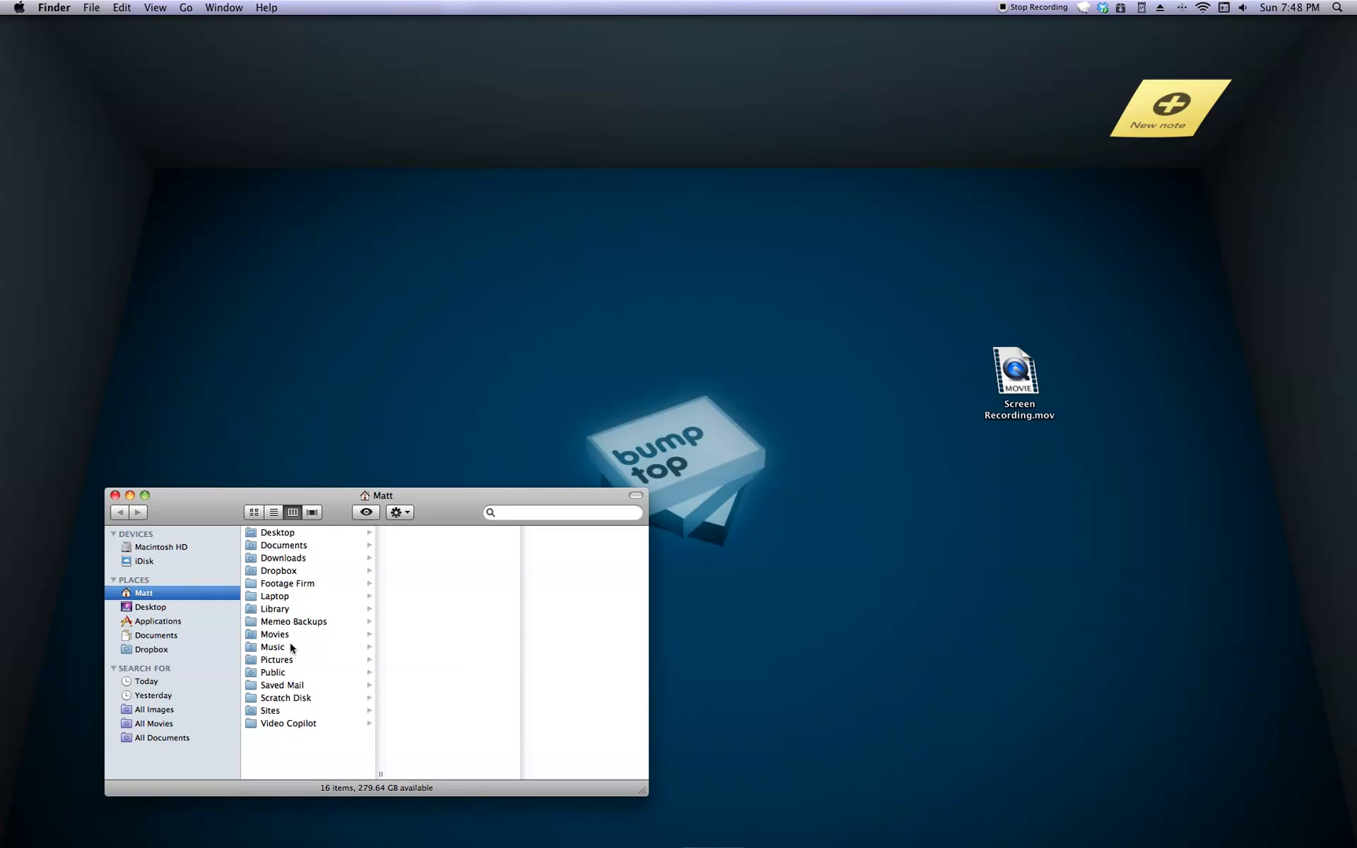
left_click(276, 660)
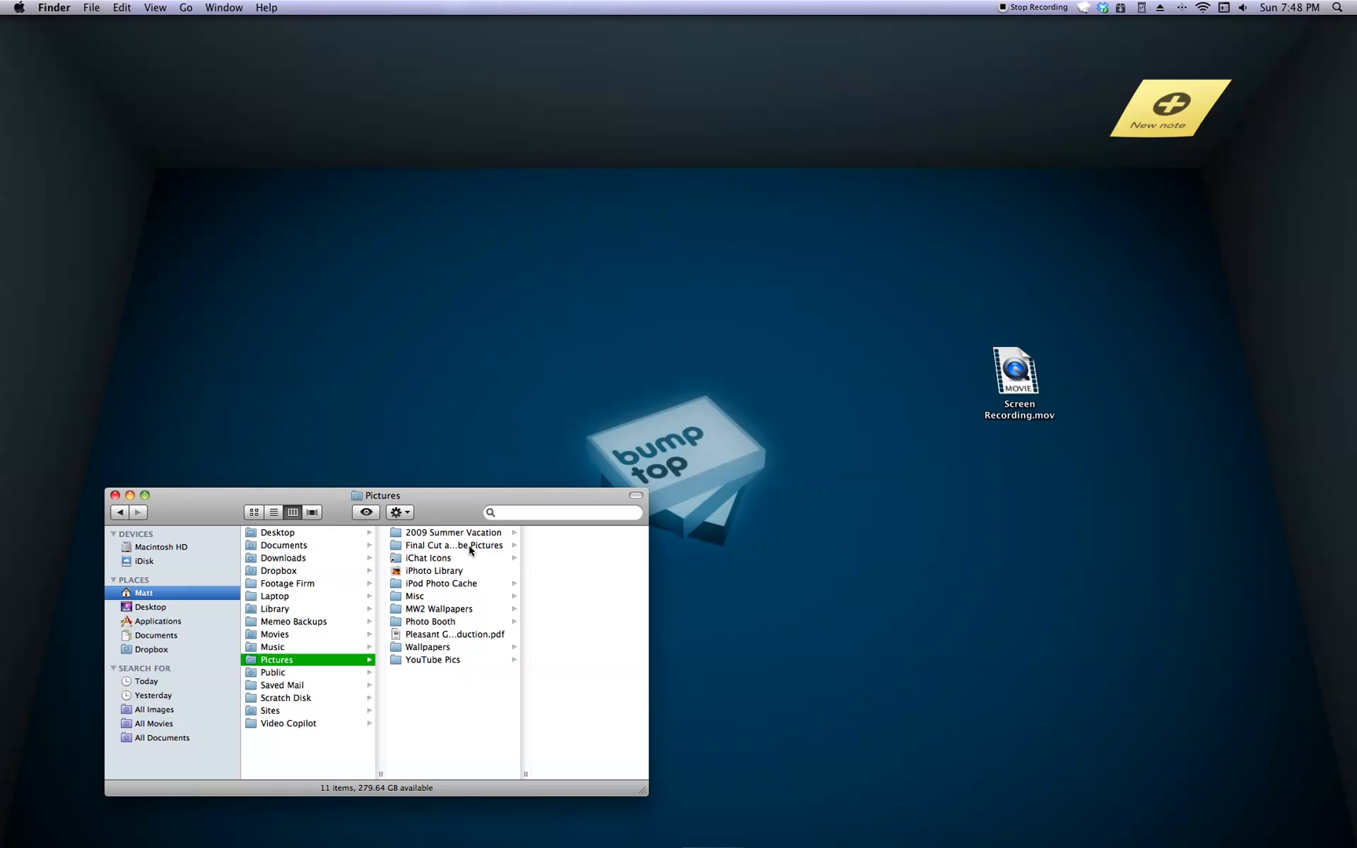
left_click(450, 545)
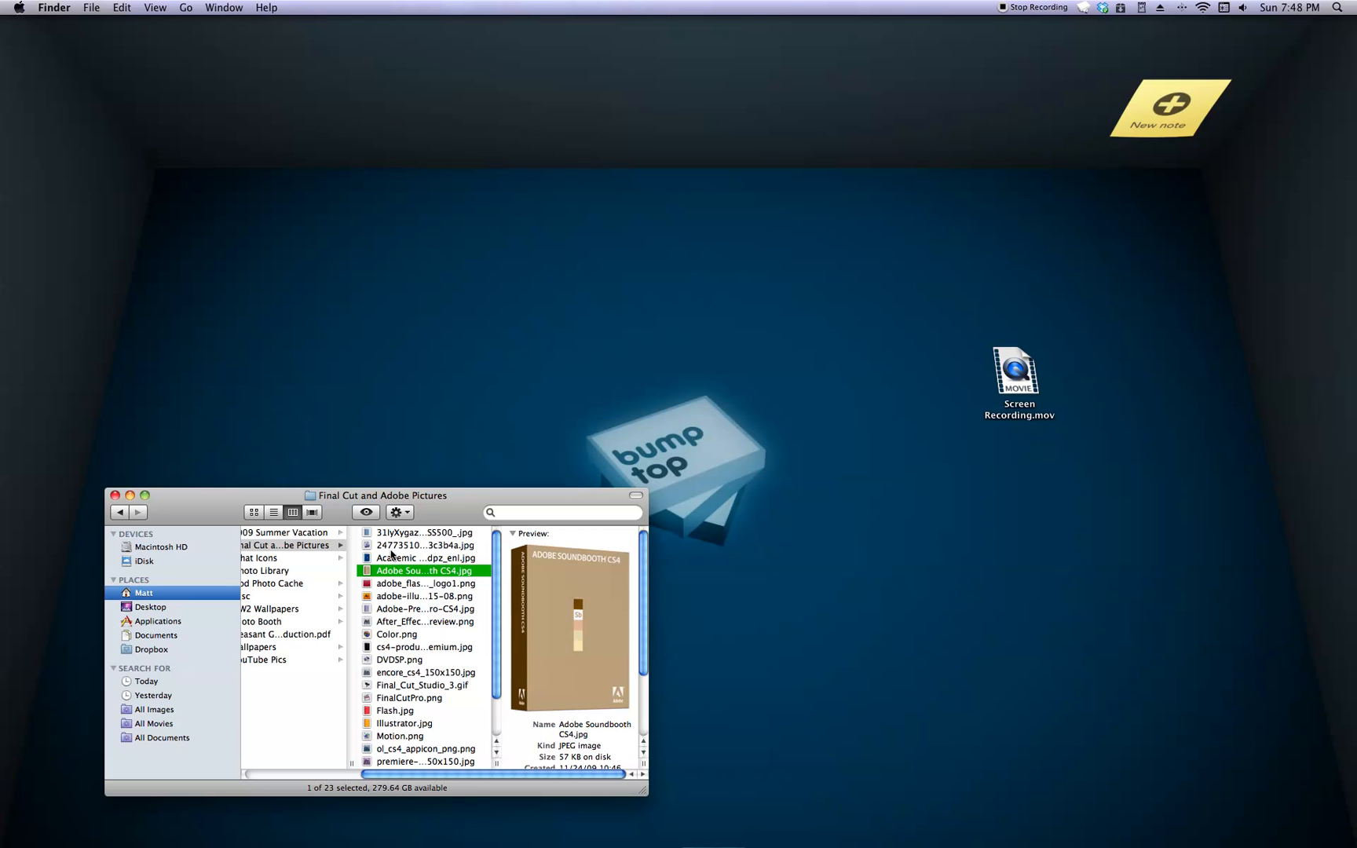
key("cmd+a")
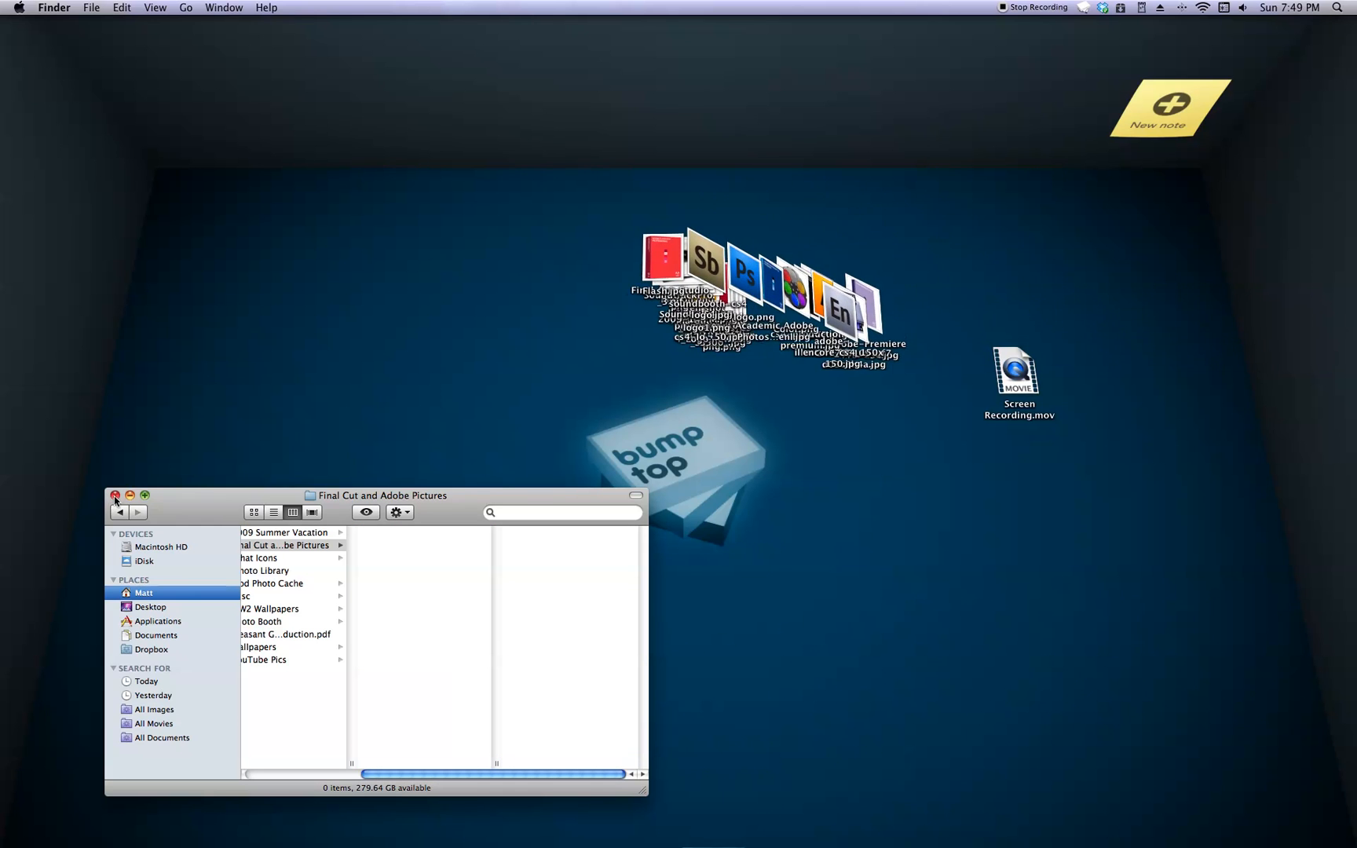
Close the Finder window and gather the imported images into a cluster on the left
left_click(113, 497)
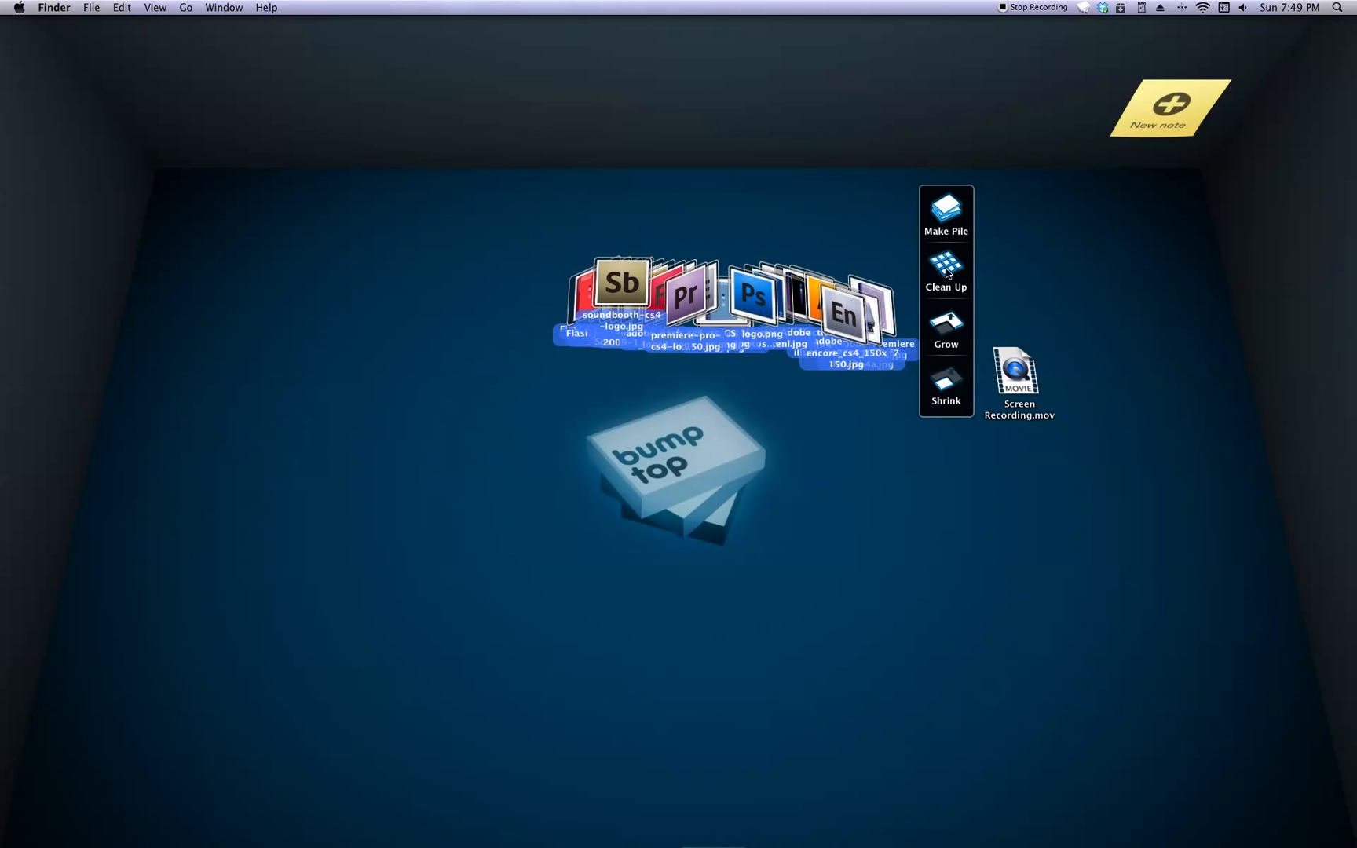
mouse_move(952, 248)
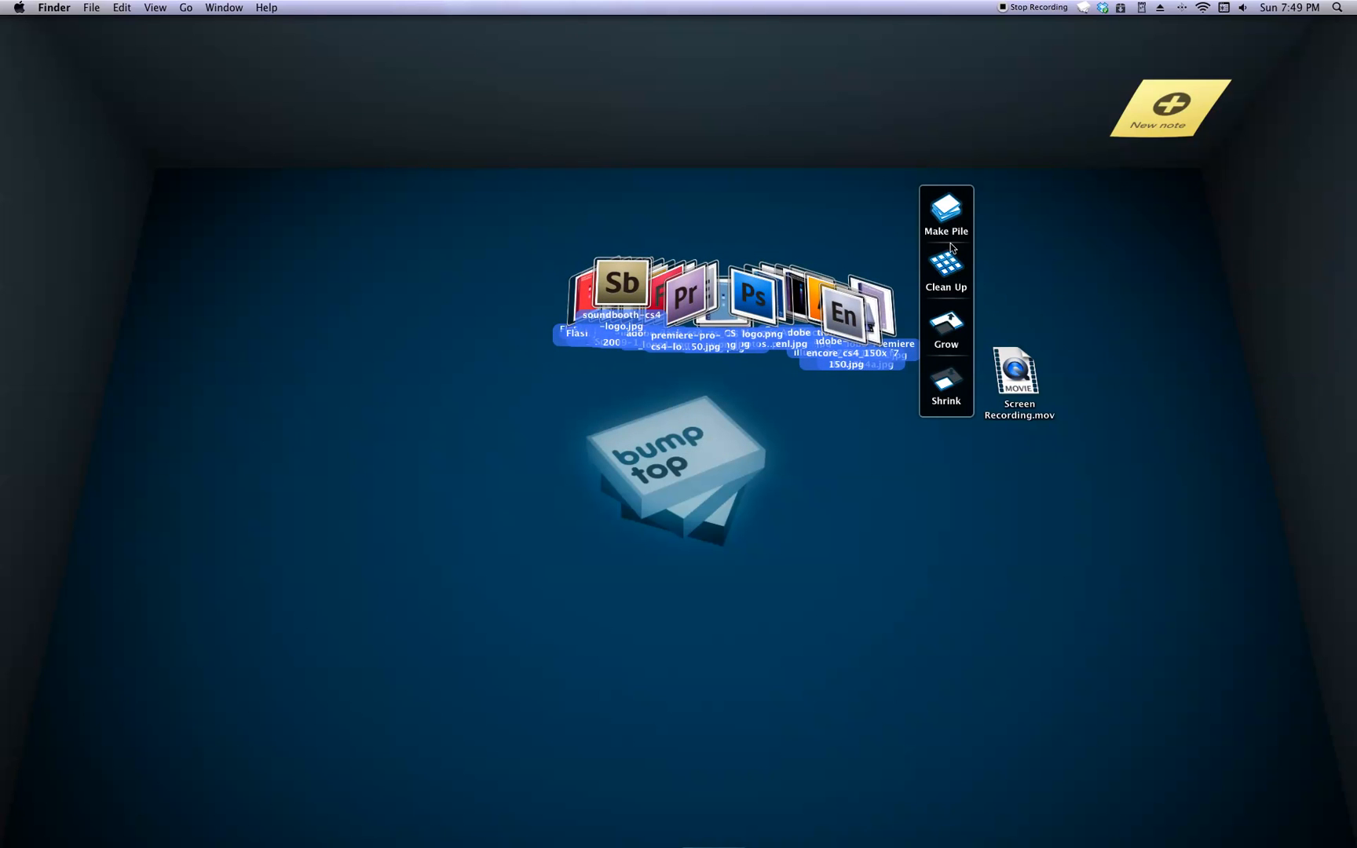
left_click(946, 208)
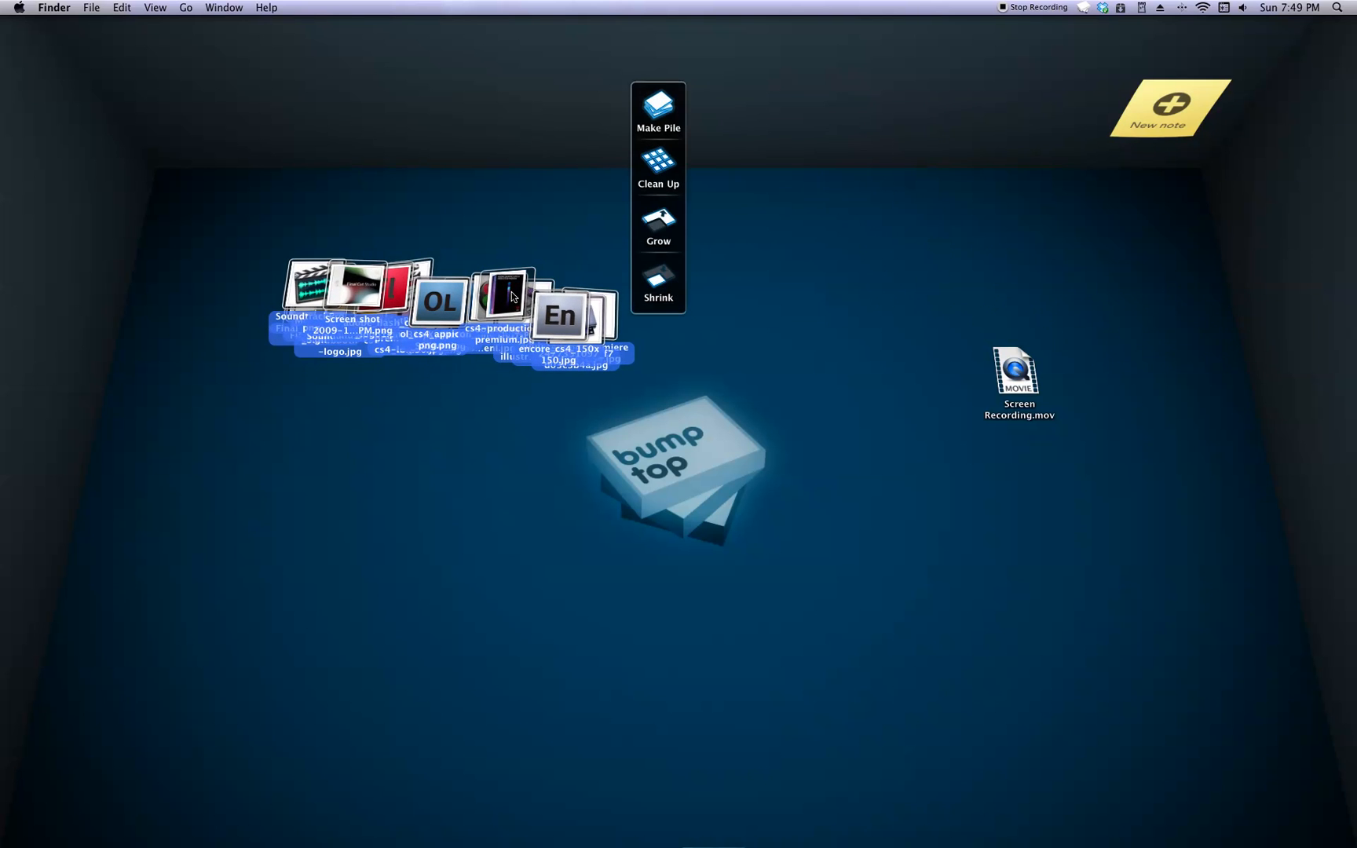
Clean Up the imported images into a tidy grid and deselect them
left_click(658, 165)
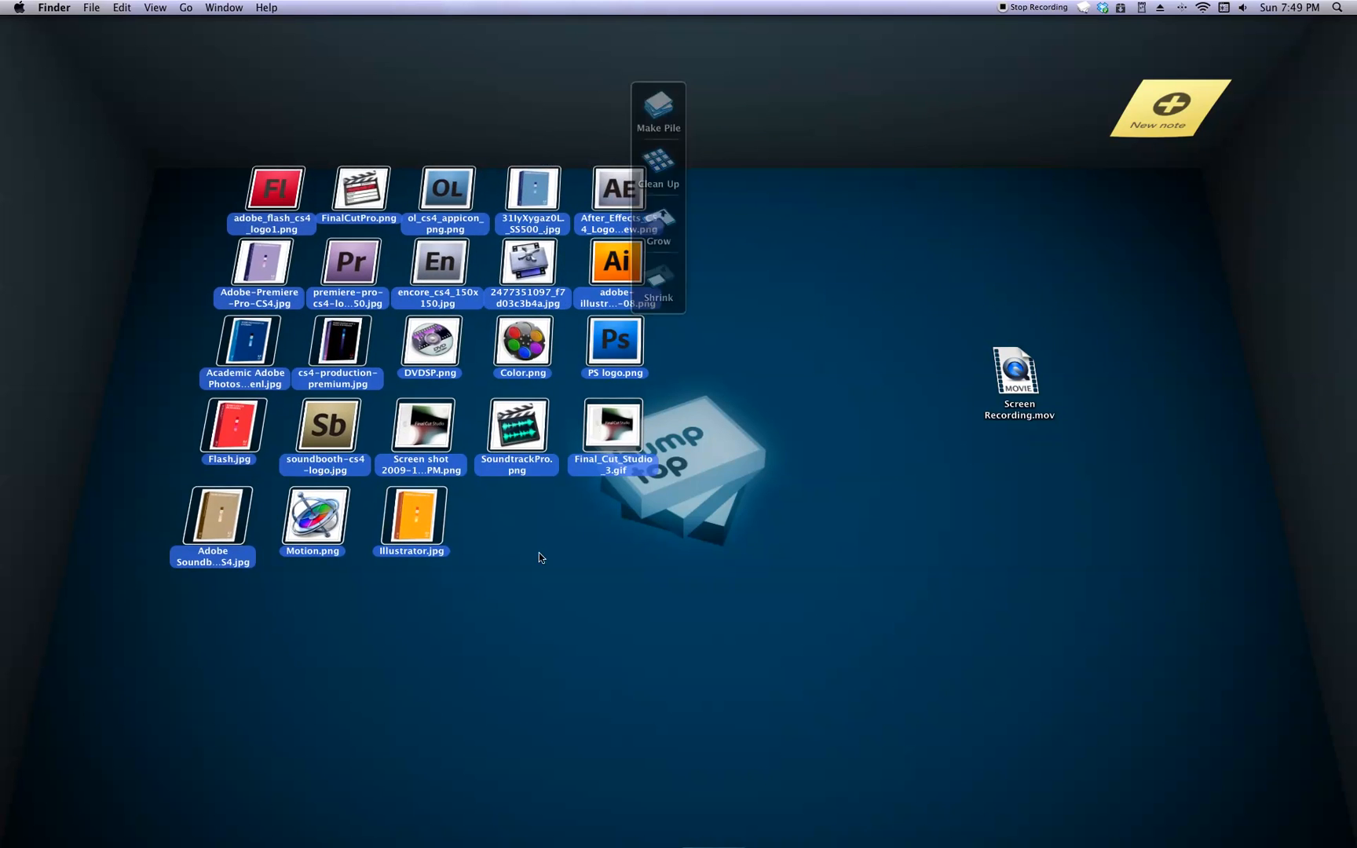
left_click(539, 558)
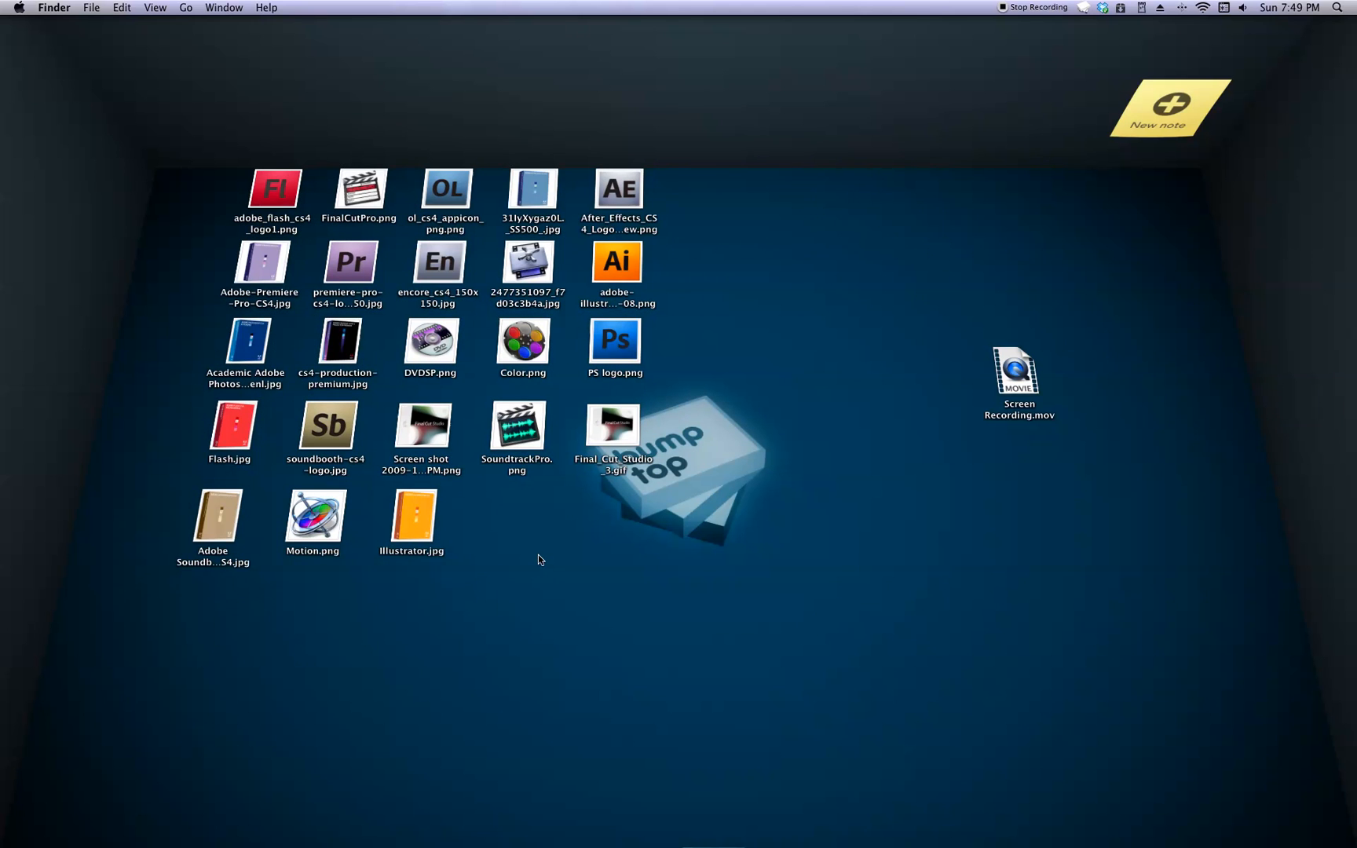
mouse_move(609, 442)
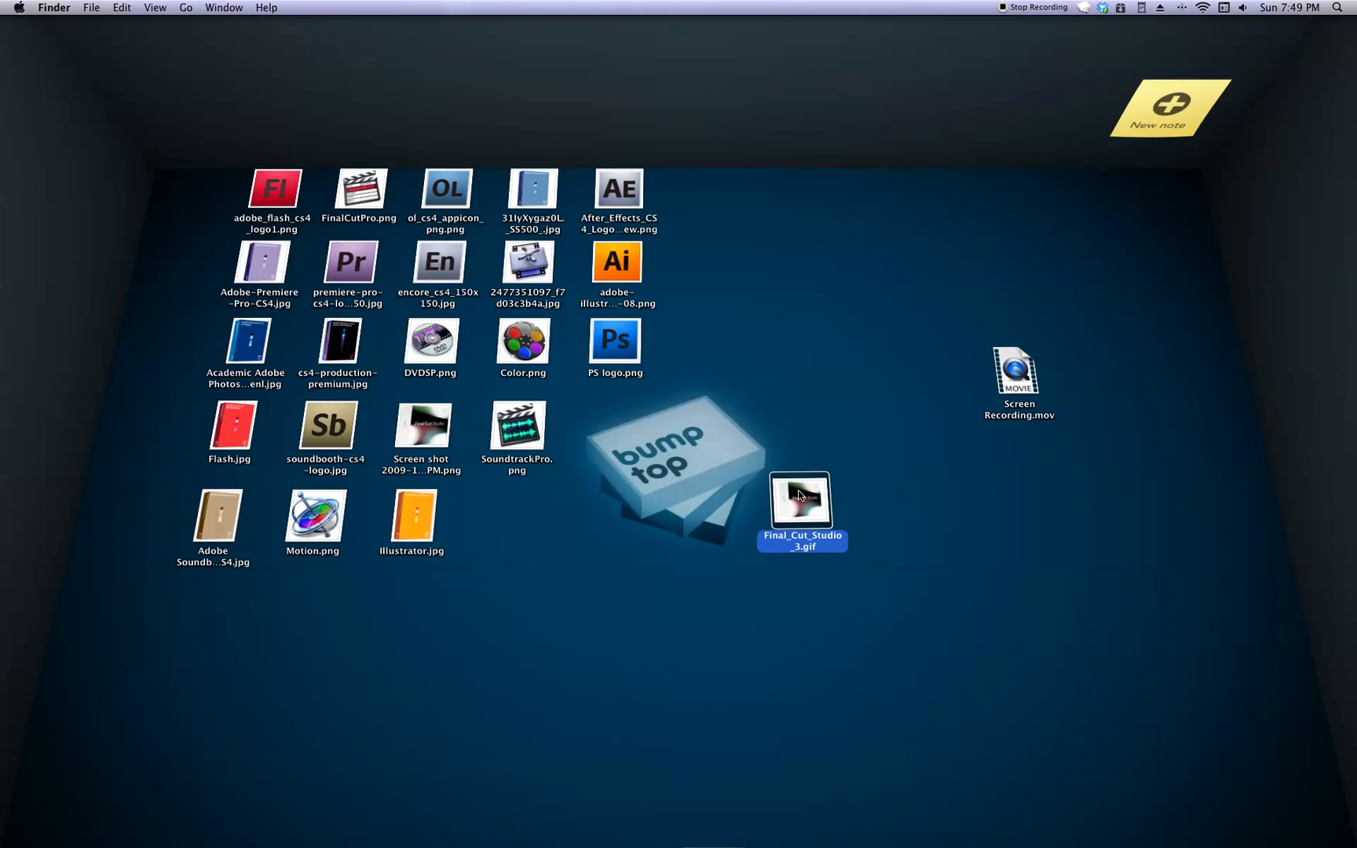
Grow the Final_Cut_Studio_3.gif icon, then Shrink it to a small thumbnail
right_click(798, 499)
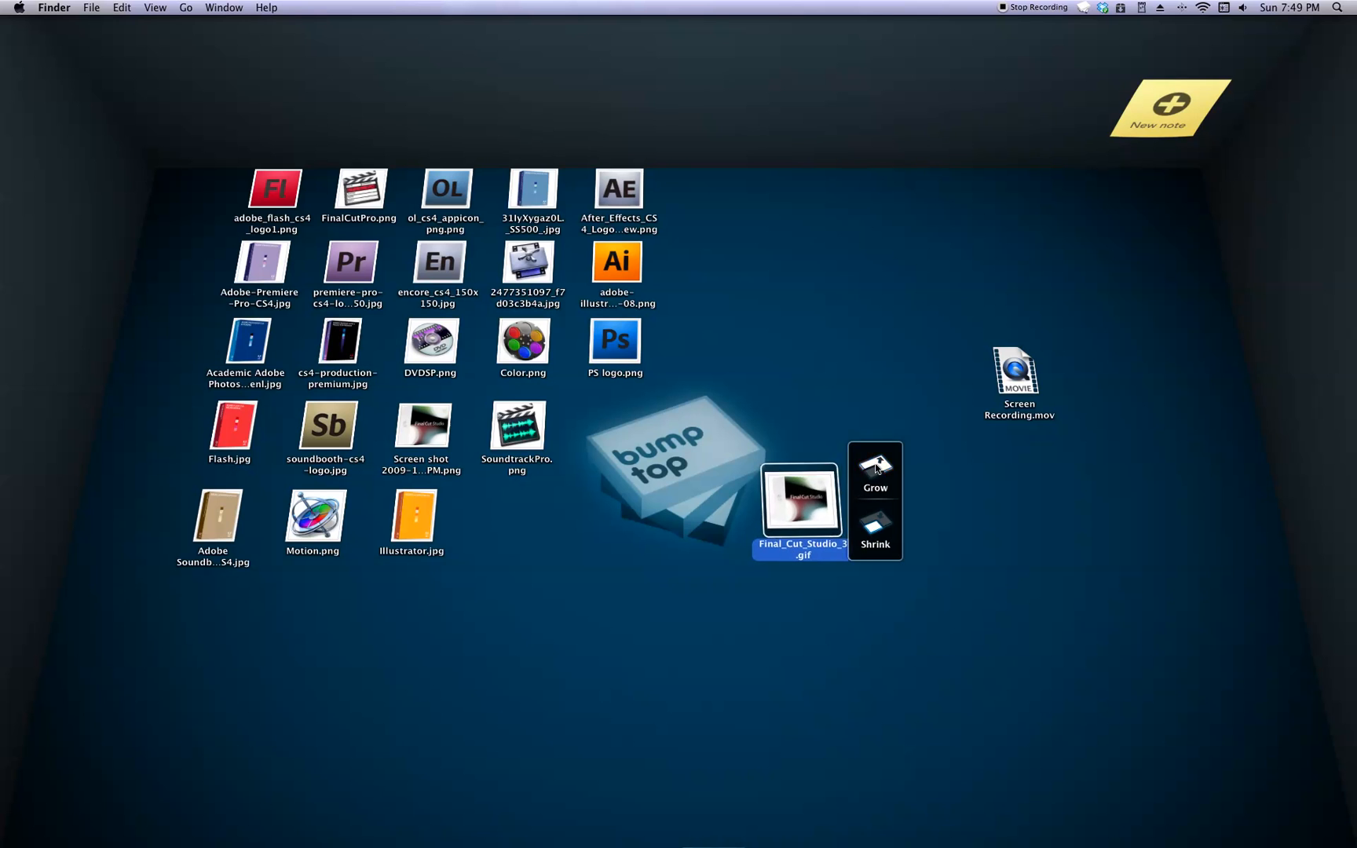
left_click(873, 470)
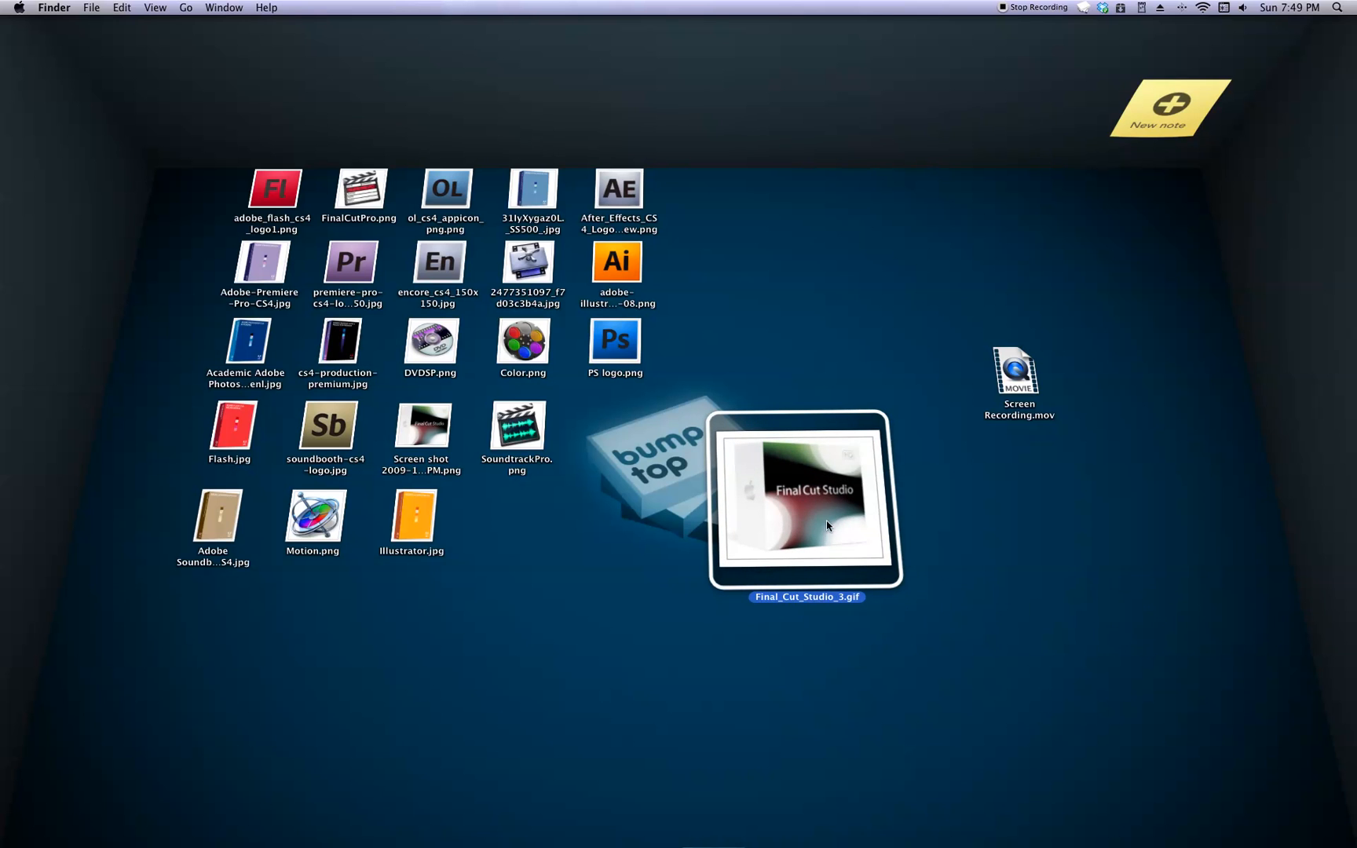
right_click(801, 503)
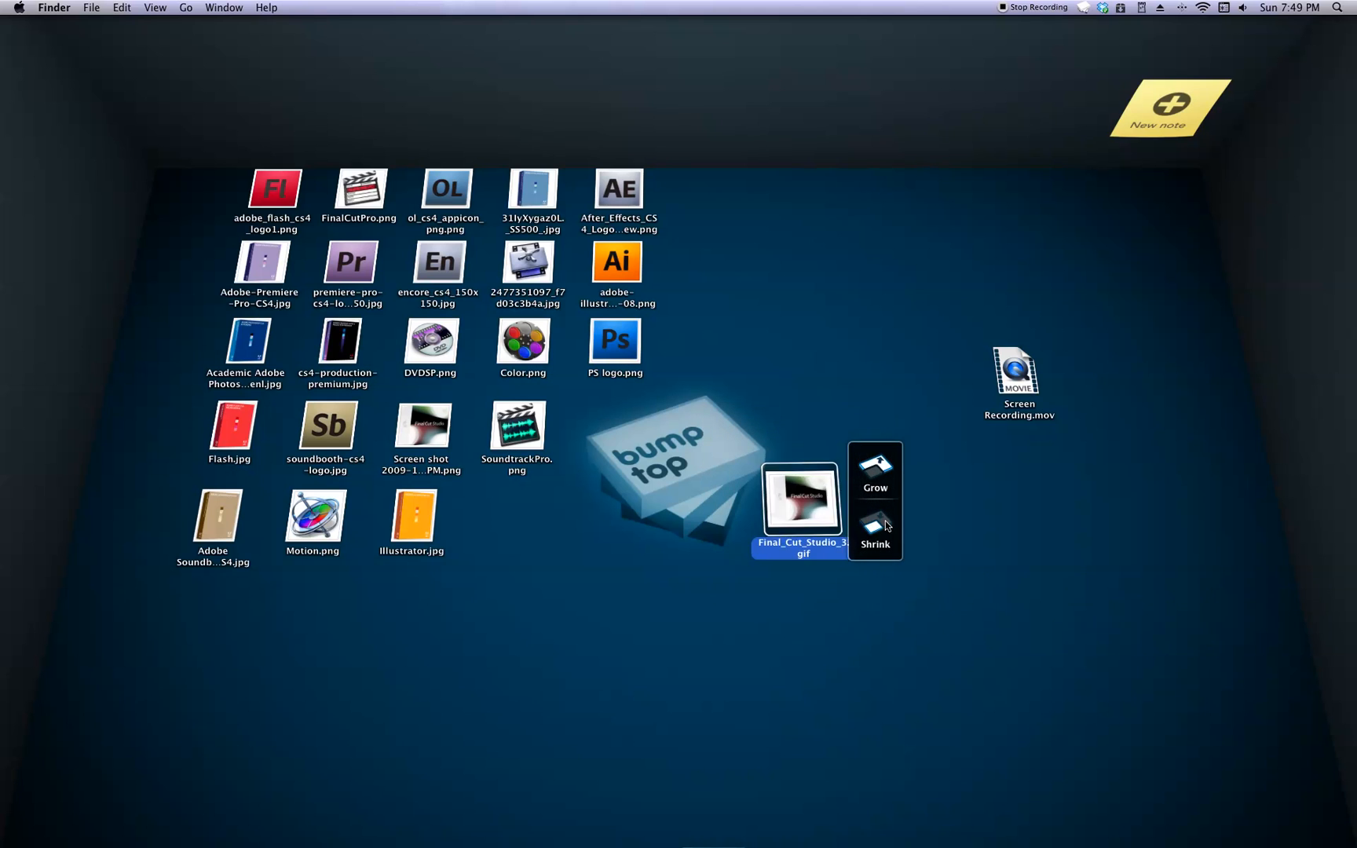
left_click(874, 523)
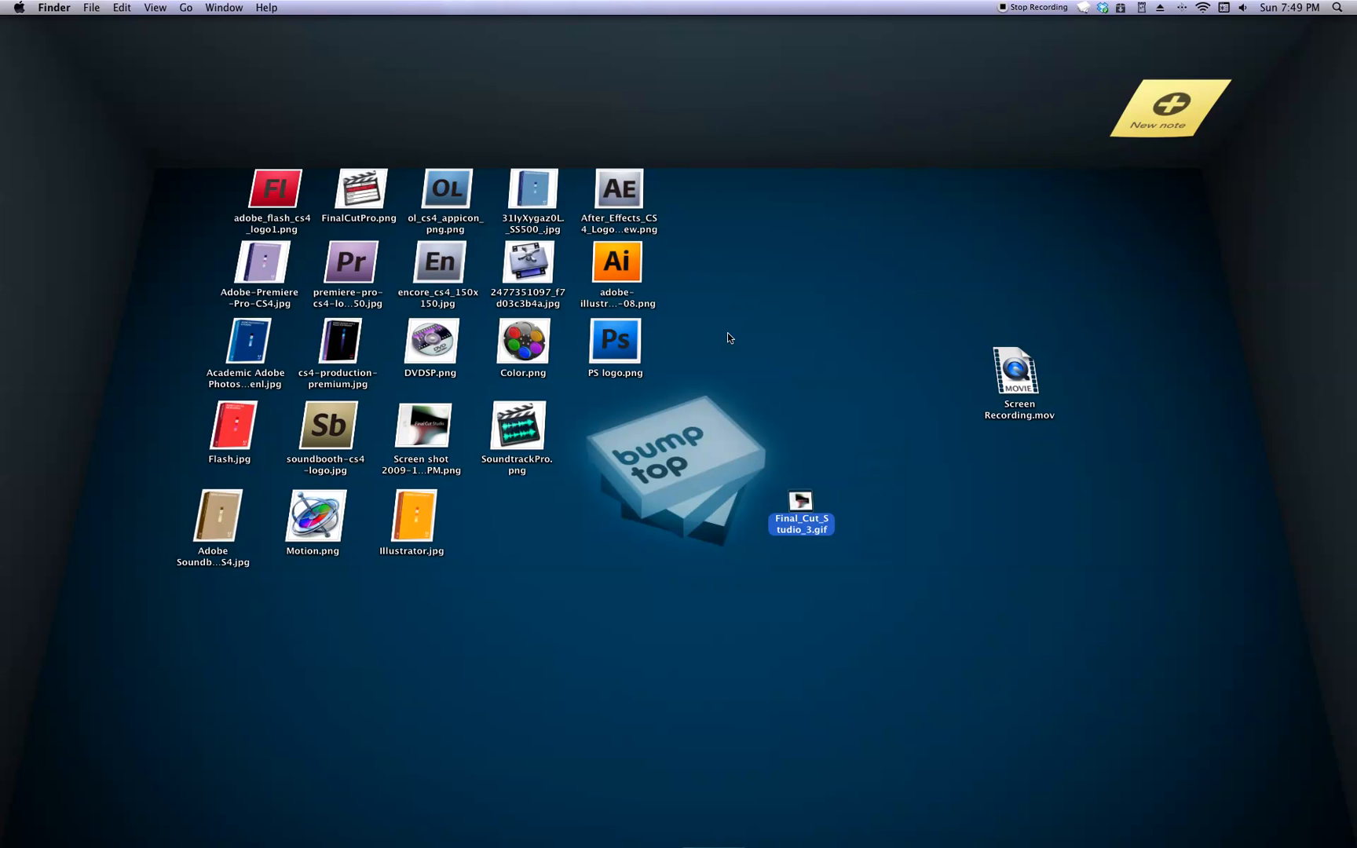
mouse_move(717, 356)
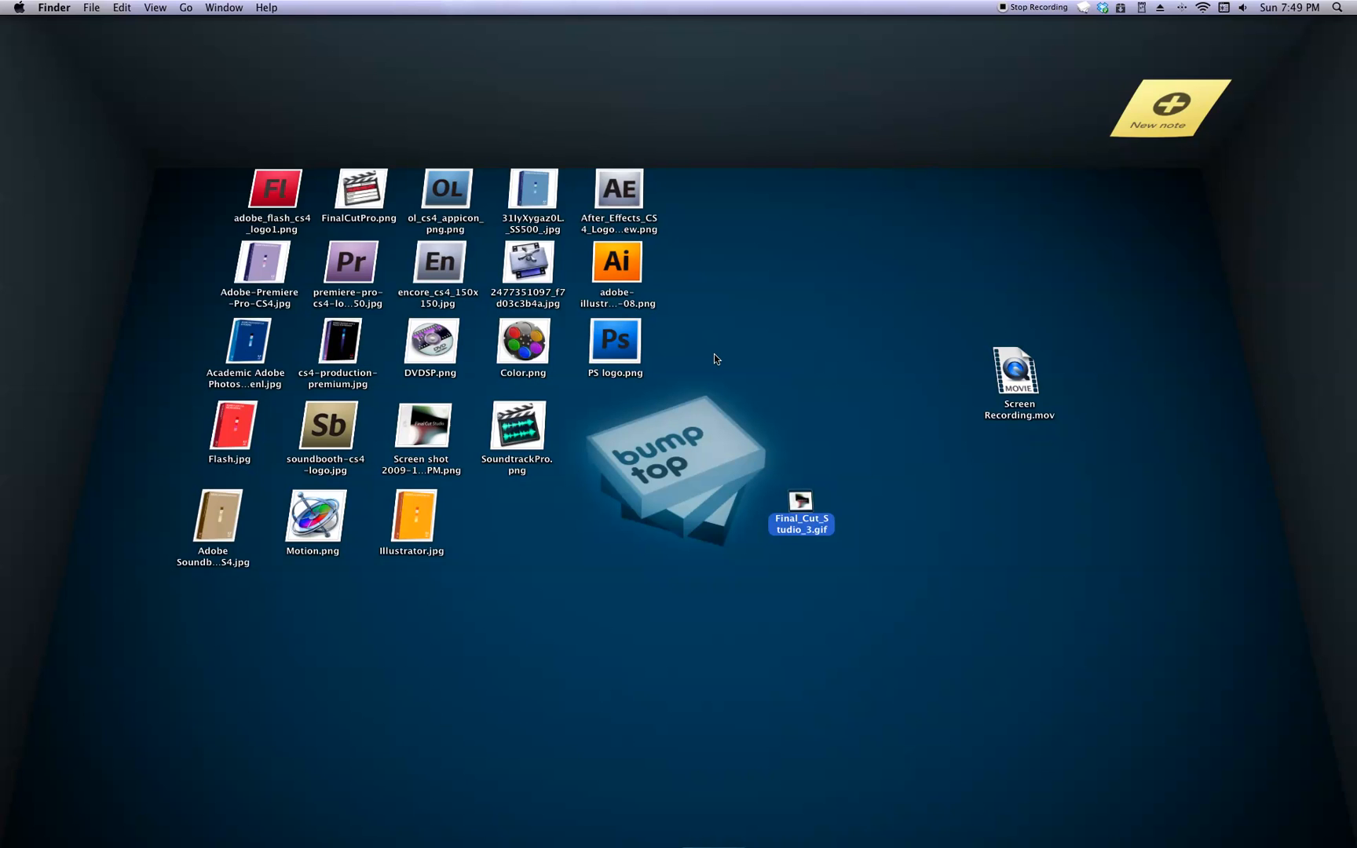
left_click(798, 500)
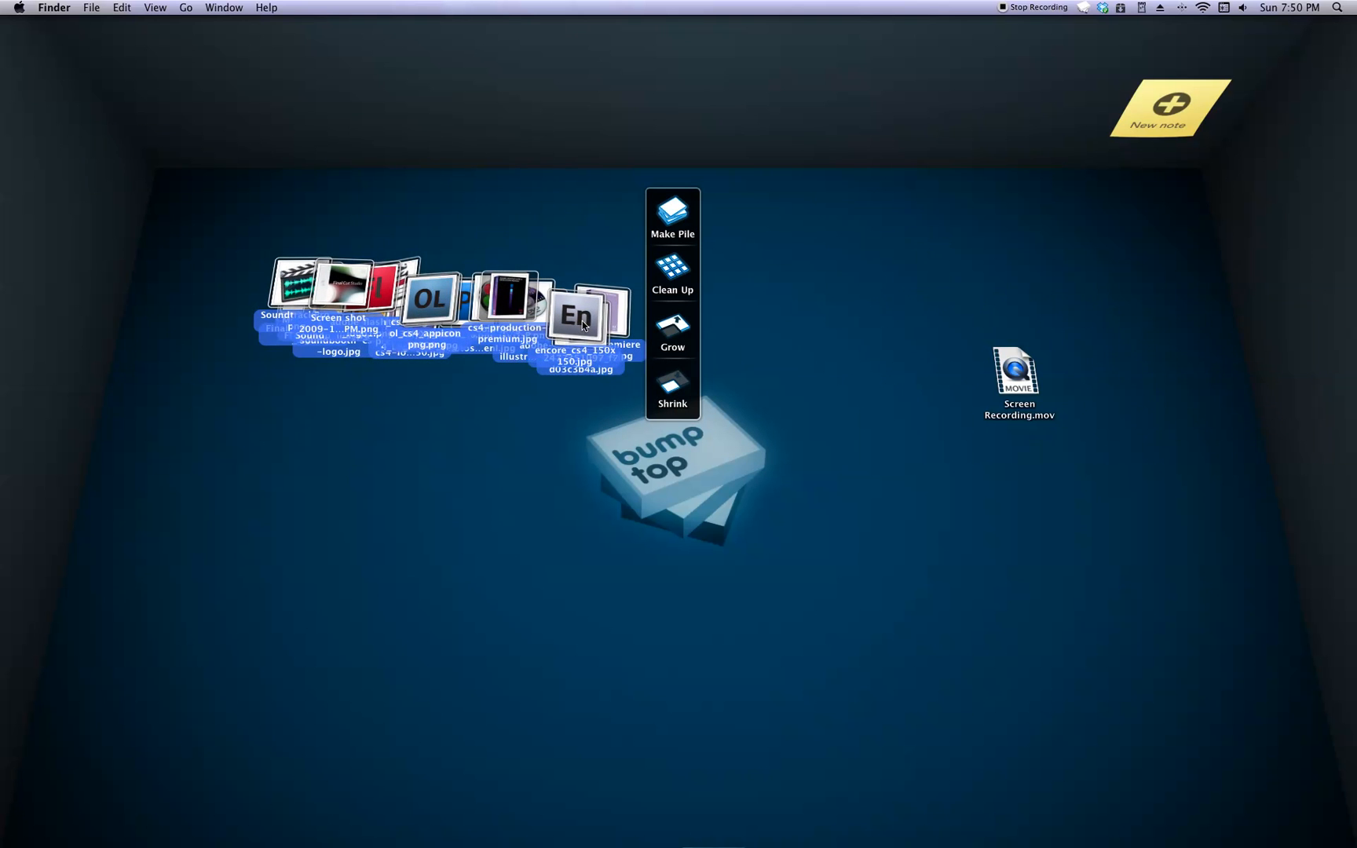
Grow the selected grid icons, make them into a pile, then break the pile apart
left_click(672, 333)
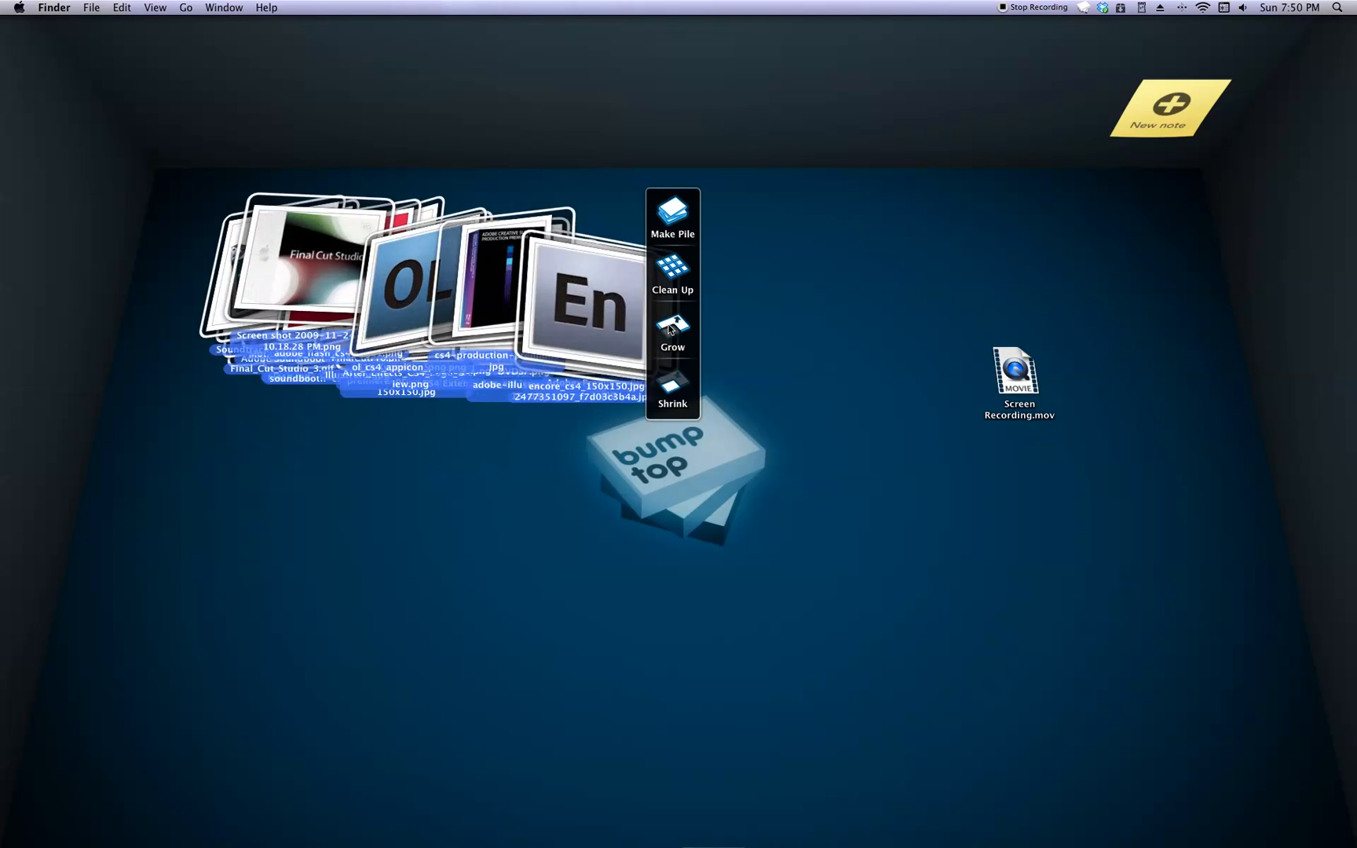
left_click(672, 330)
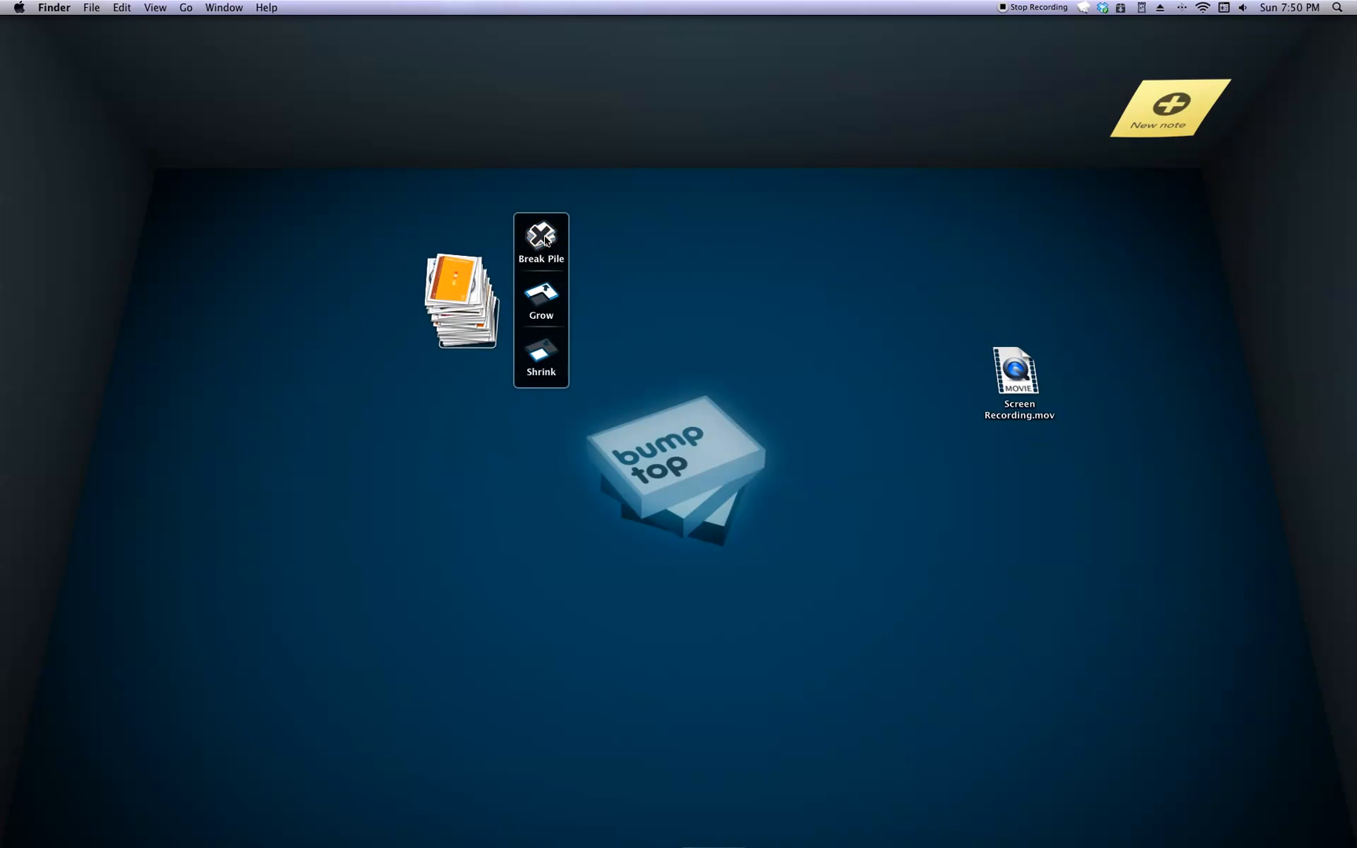
left_click(540, 236)
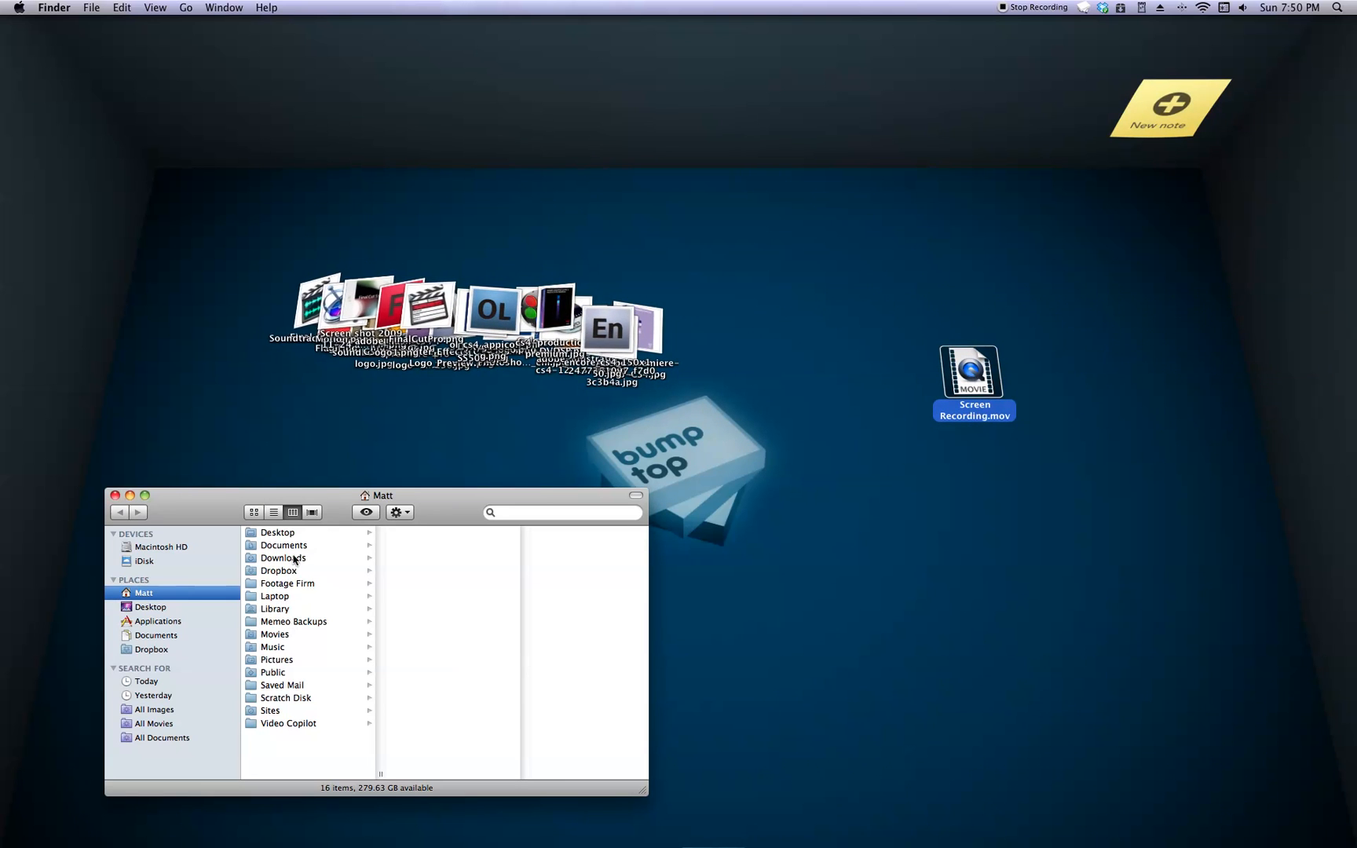
Browse the home folder in Finder to bring About Stacks.pdf and a DVD project onto the desktop
left_click(285, 545)
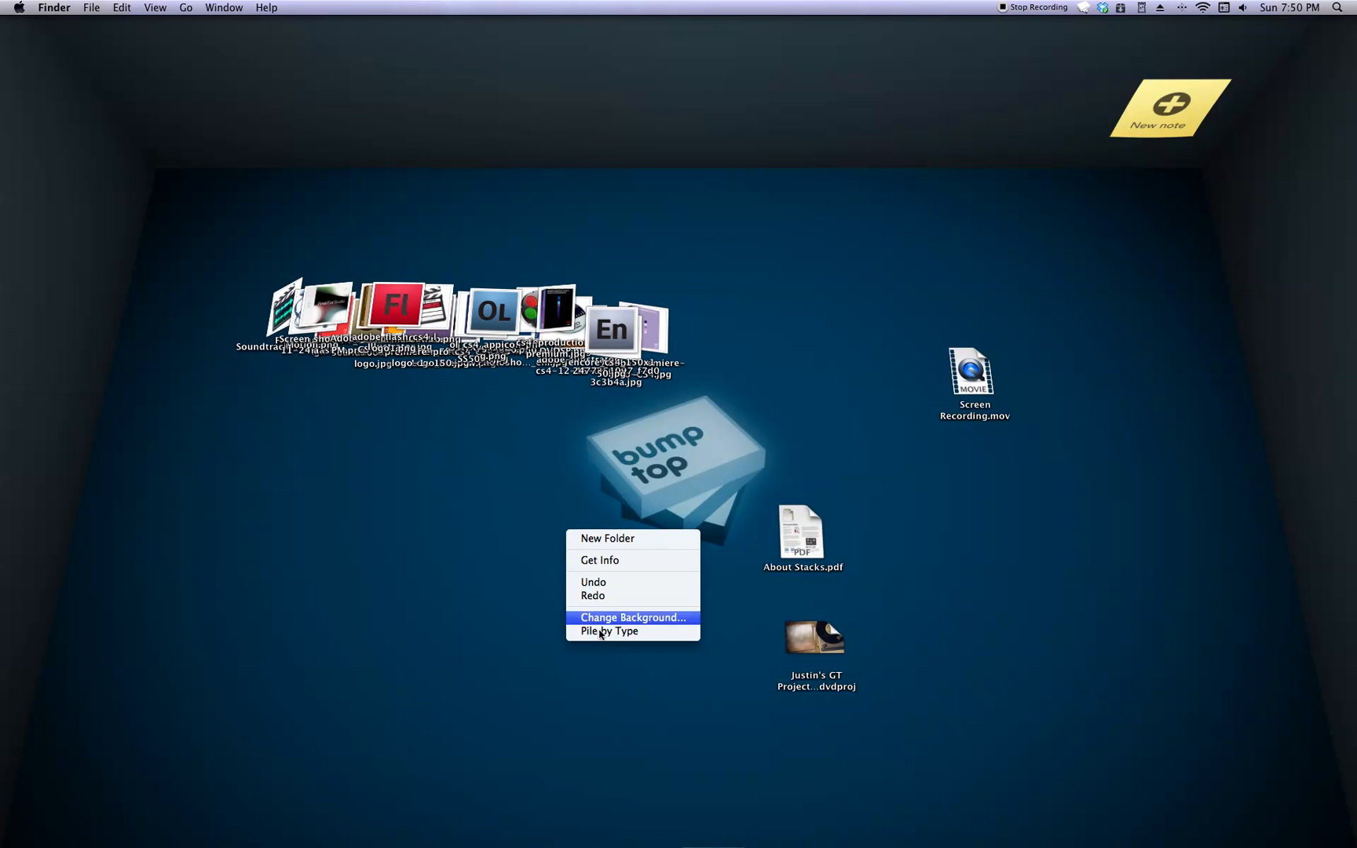
Pile all desktop files by type into png, jpg and misc. piles
left_click(608, 632)
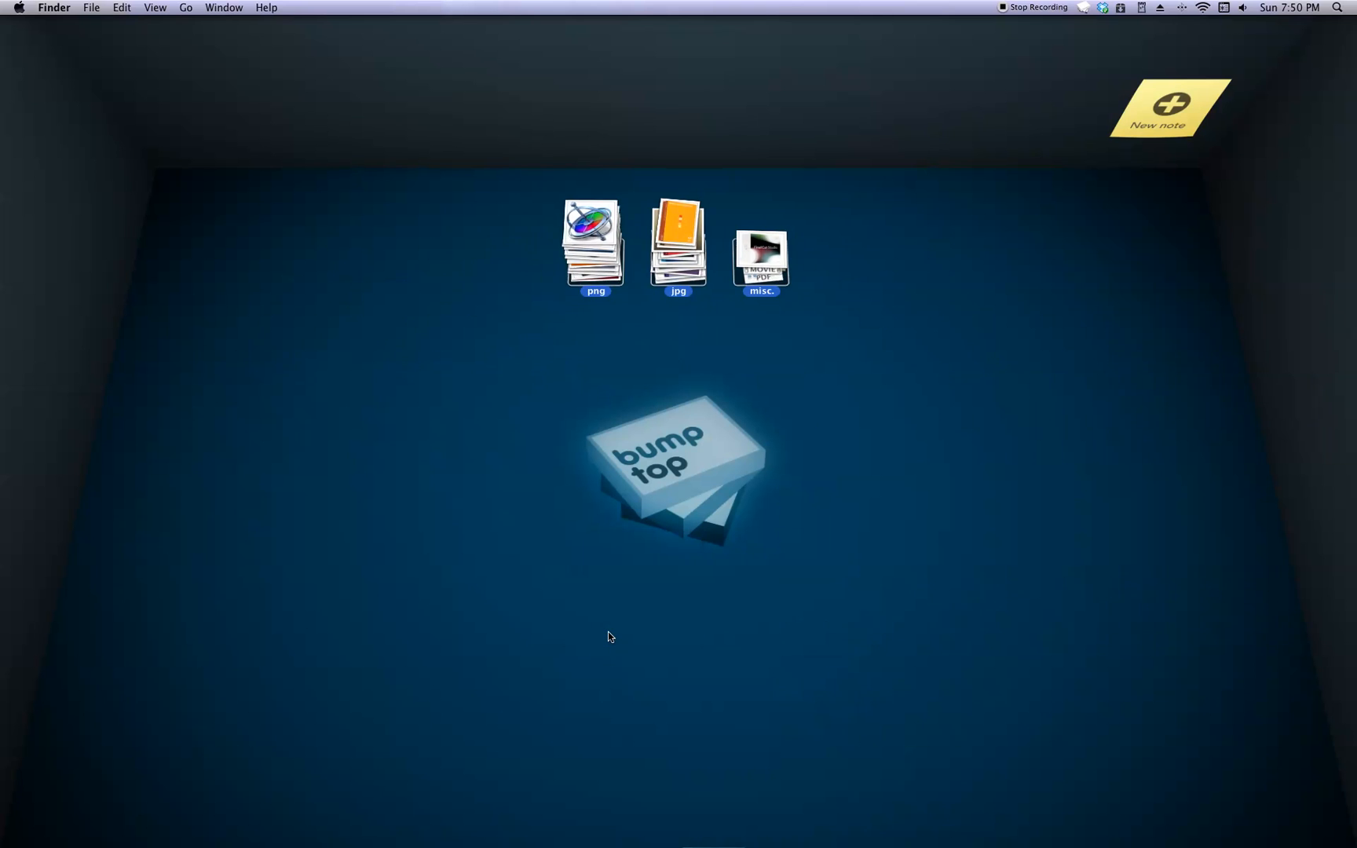
right_click(760, 253)
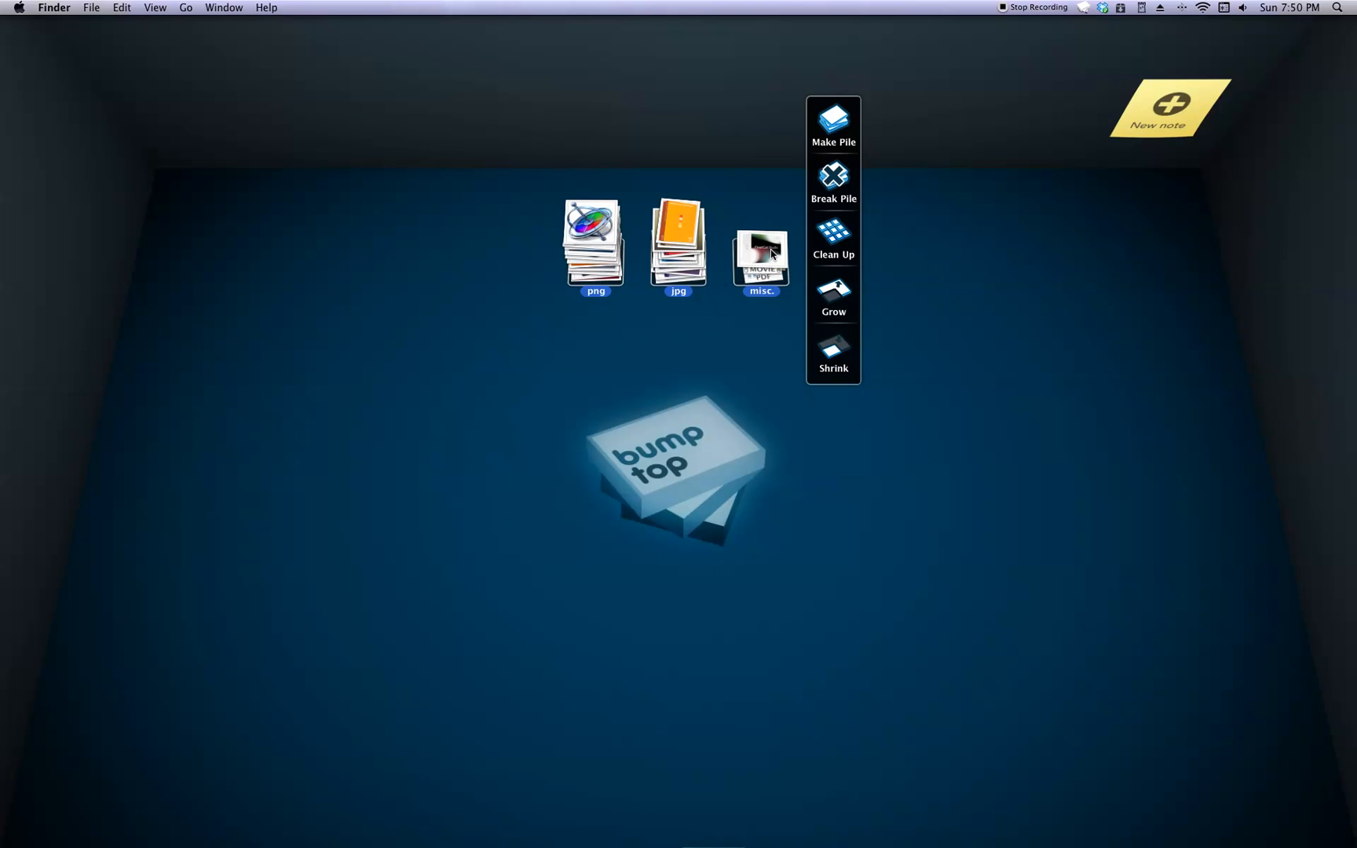
mouse_move(736, 323)
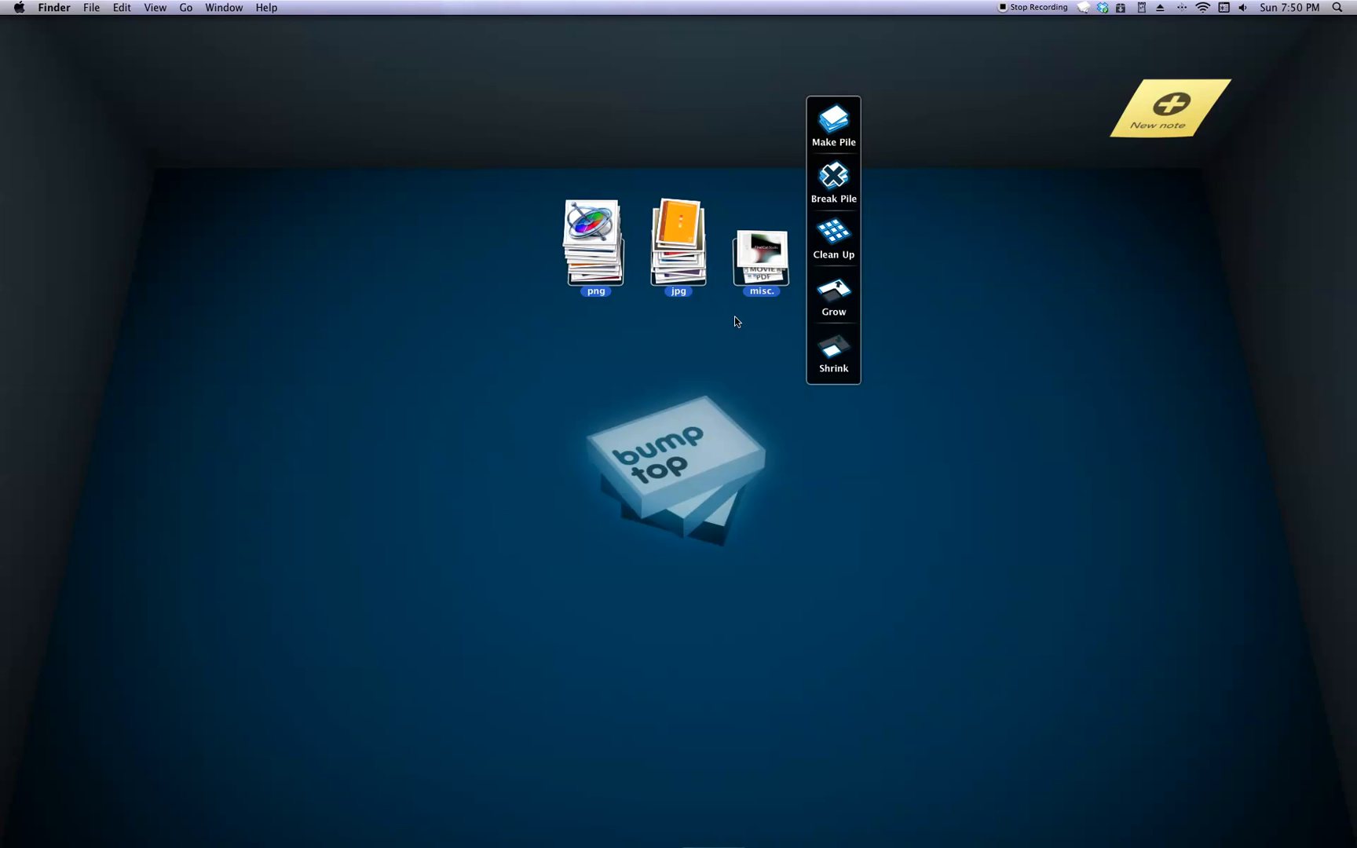
mouse_move(733, 327)
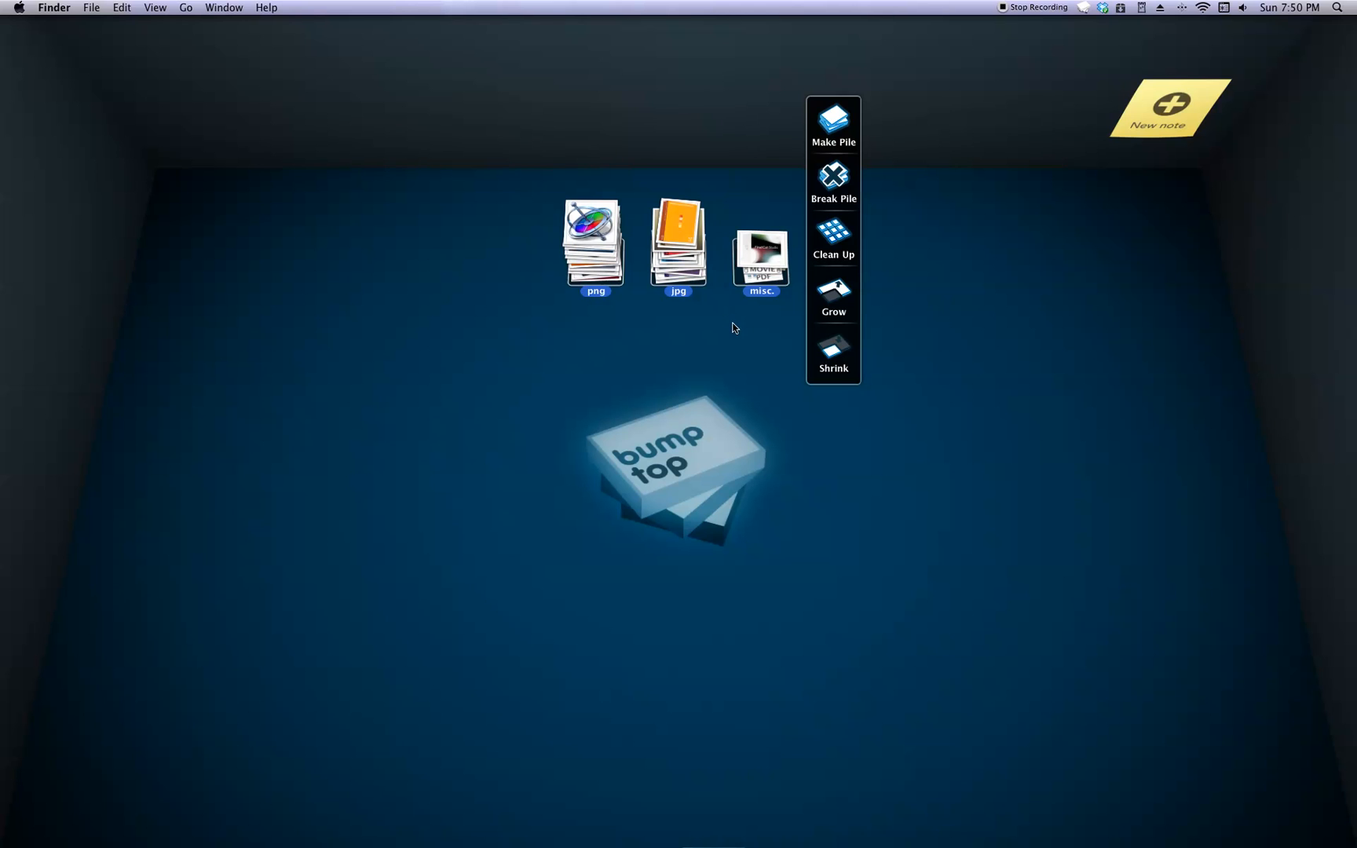
mouse_move(680, 270)
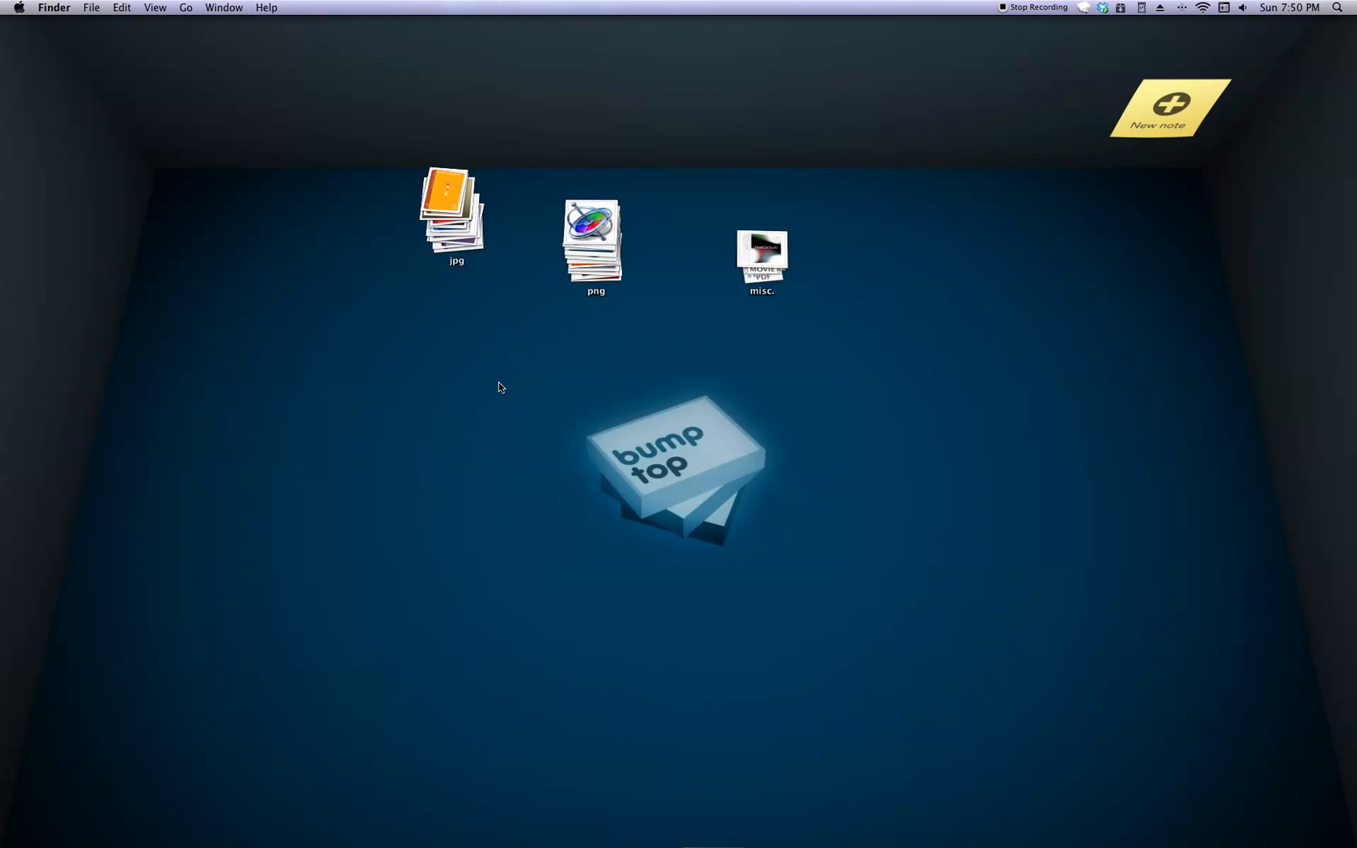
mouse_move(547, 341)
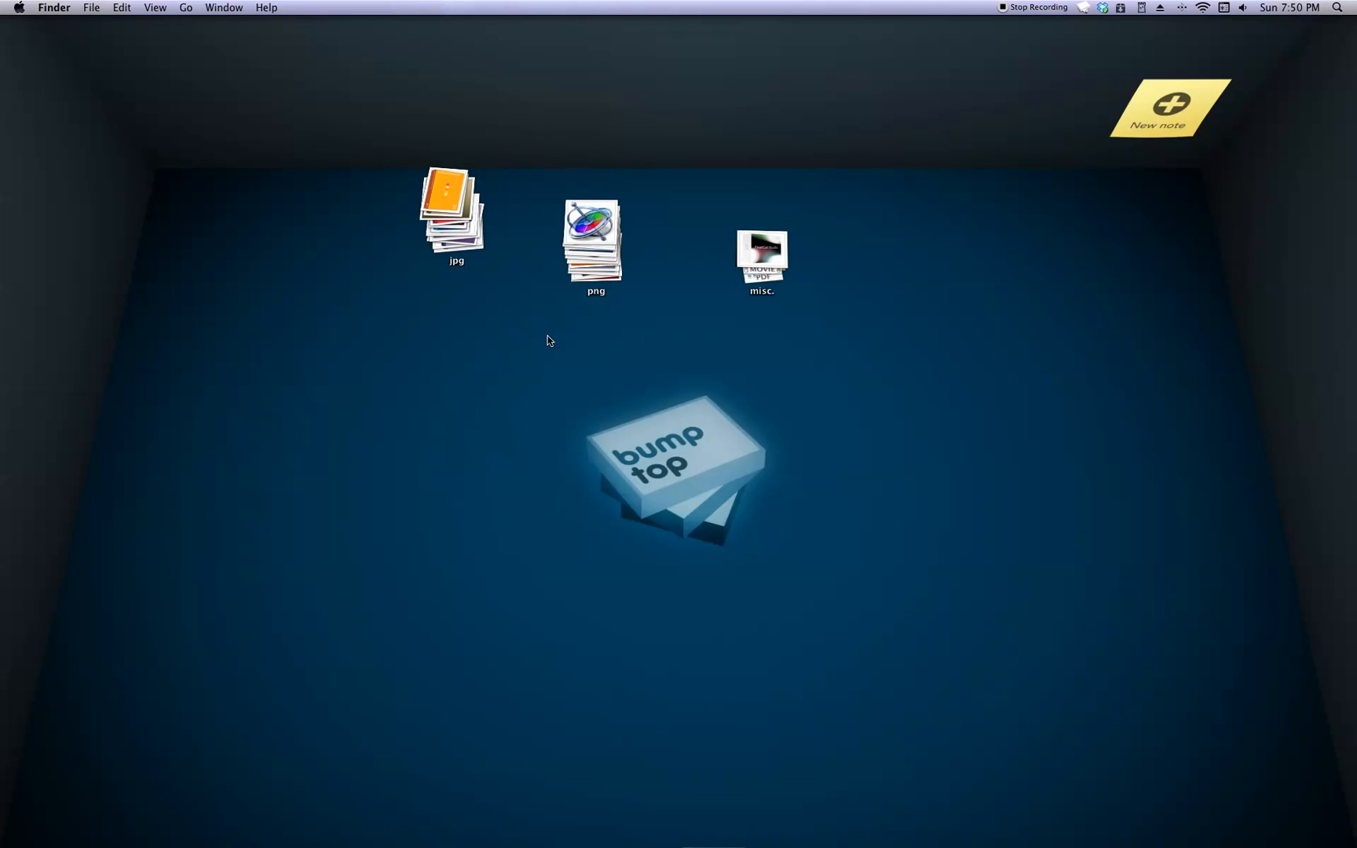
mouse_move(831, 293)
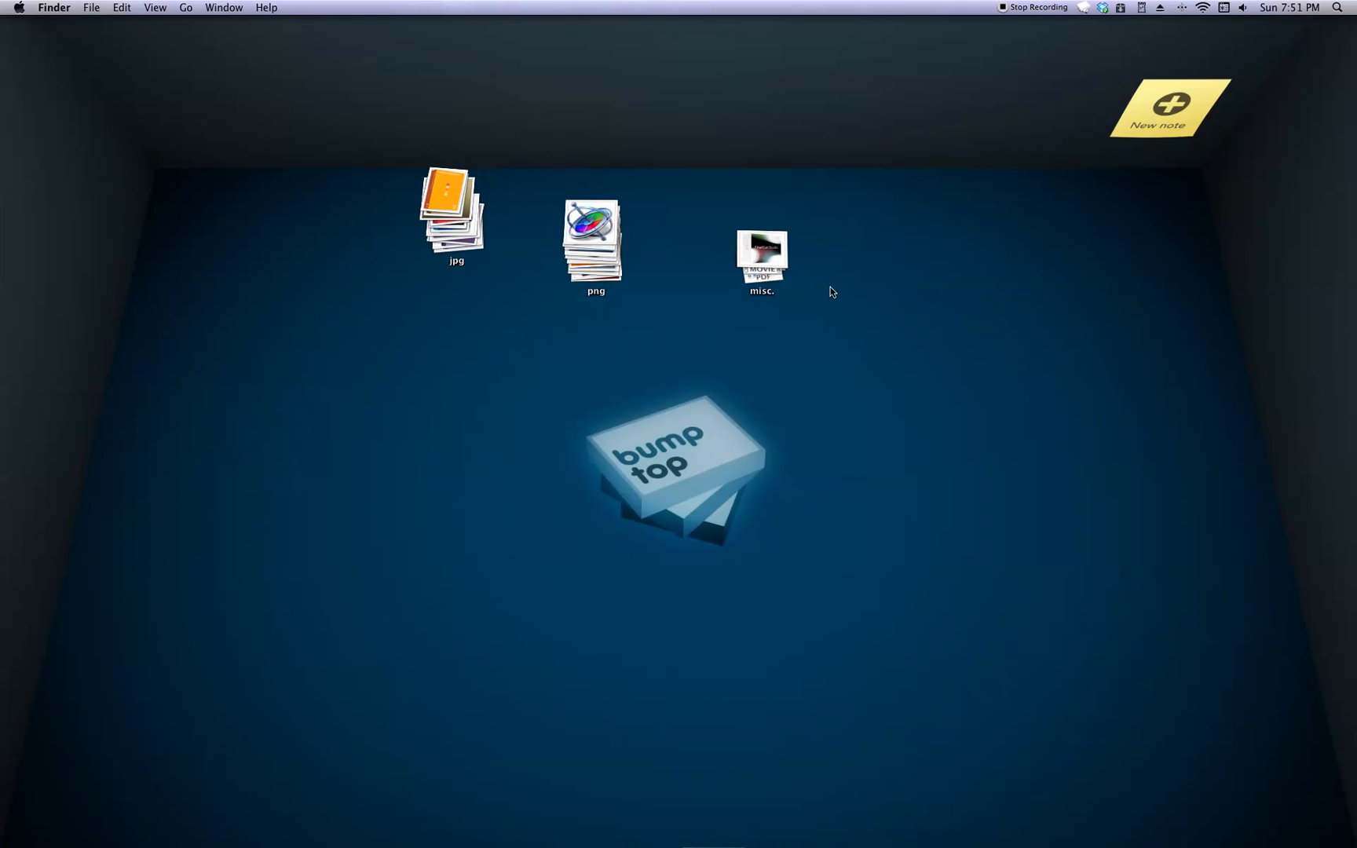
left_click(1082, 7)
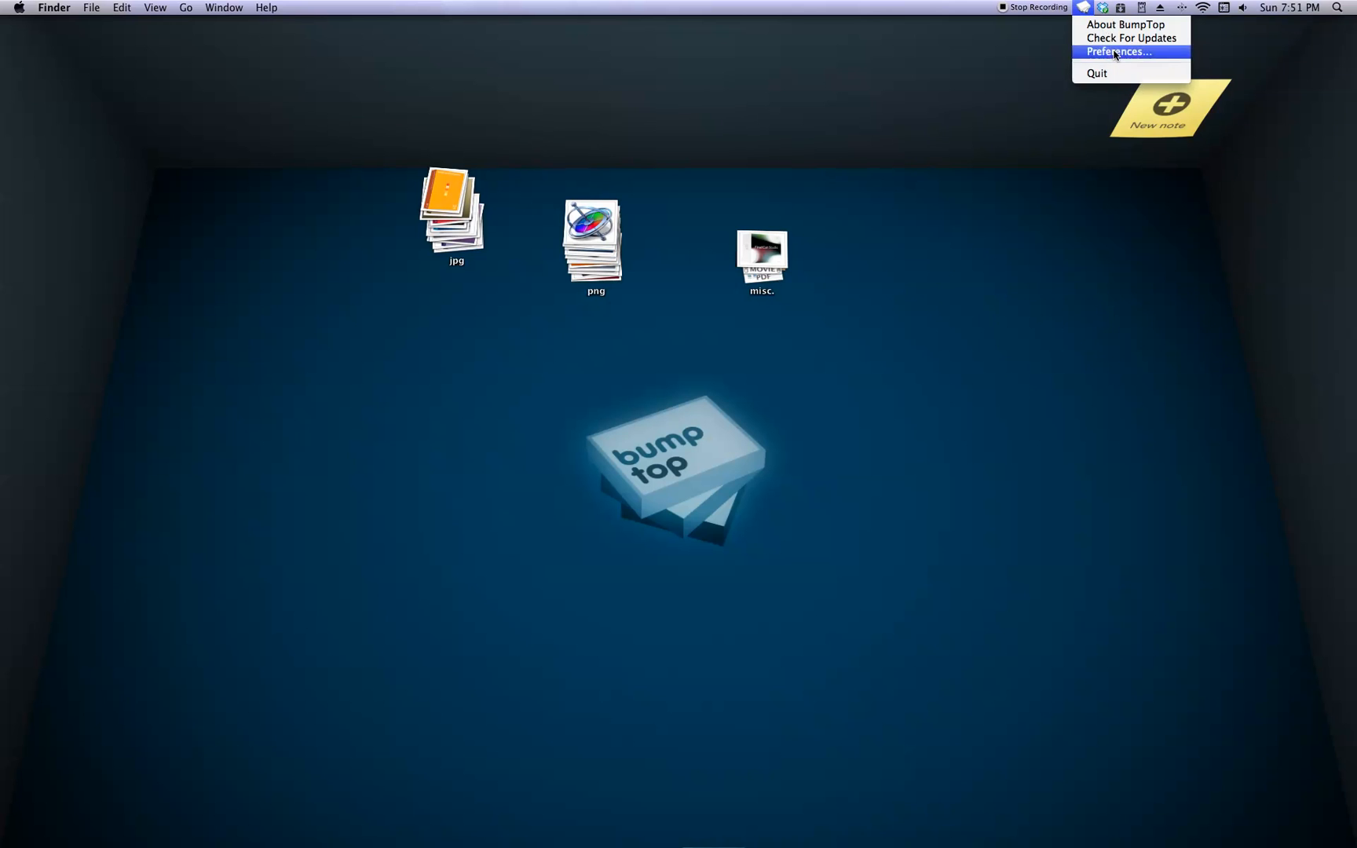
left_click(1117, 52)
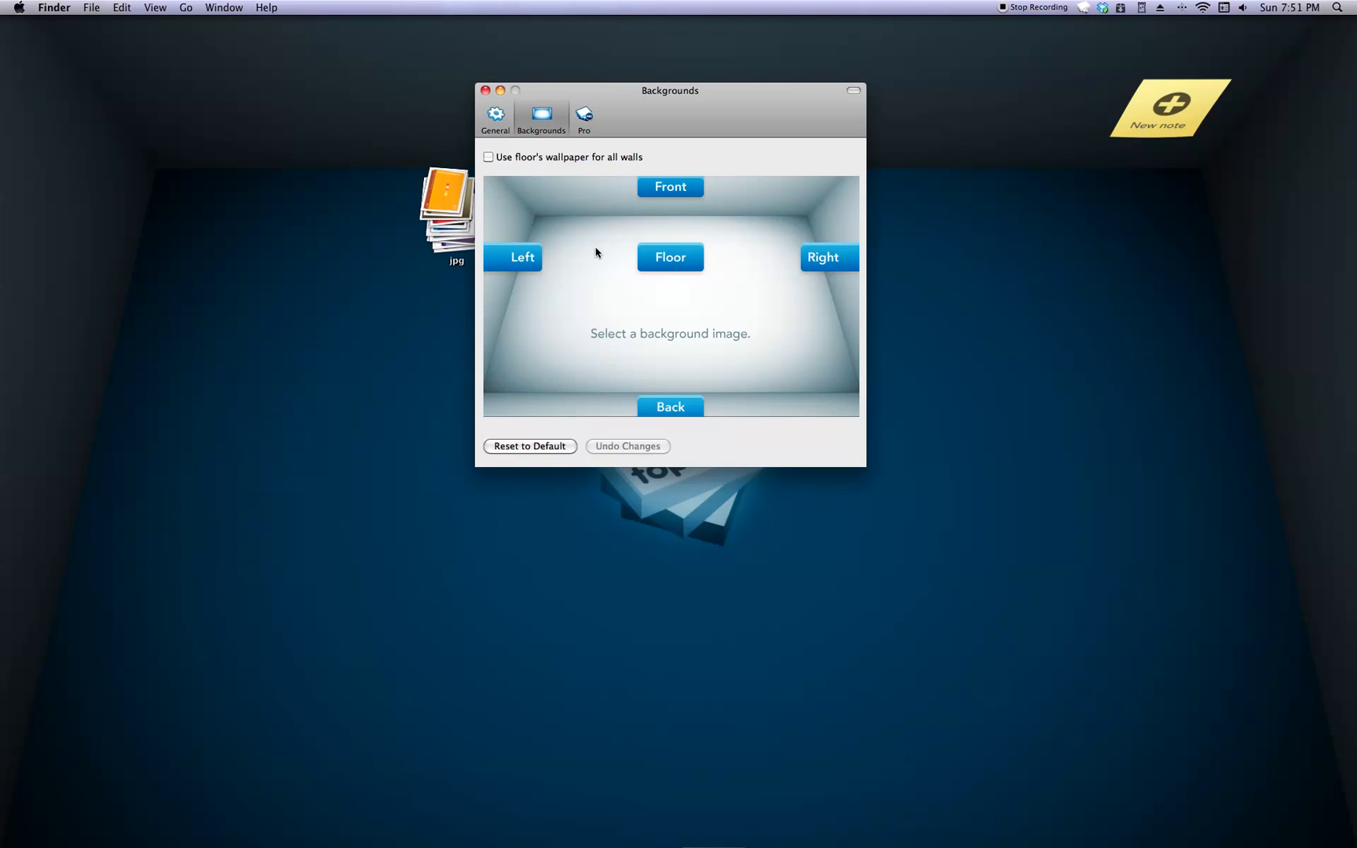
mouse_move(669, 258)
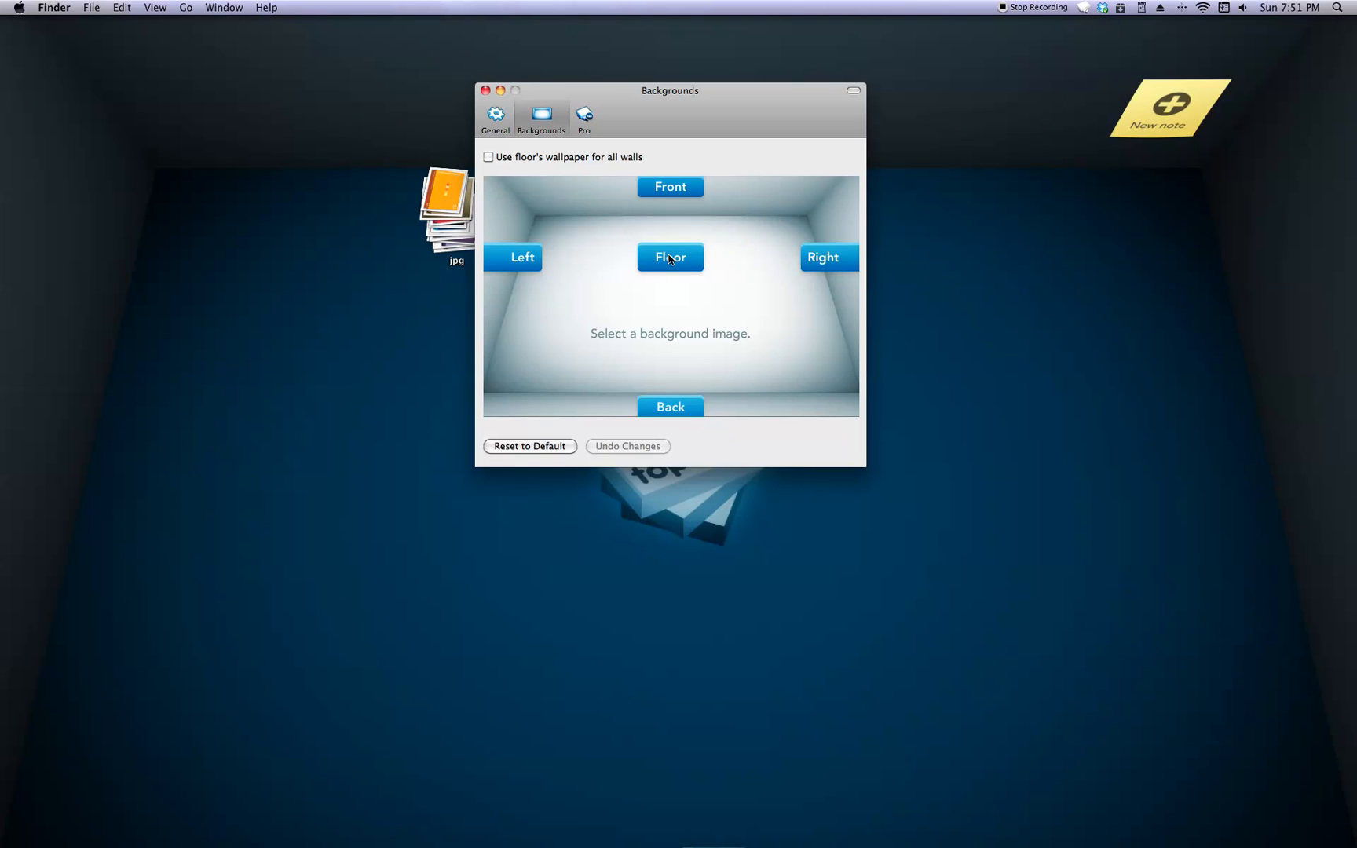
left_click(669, 257)
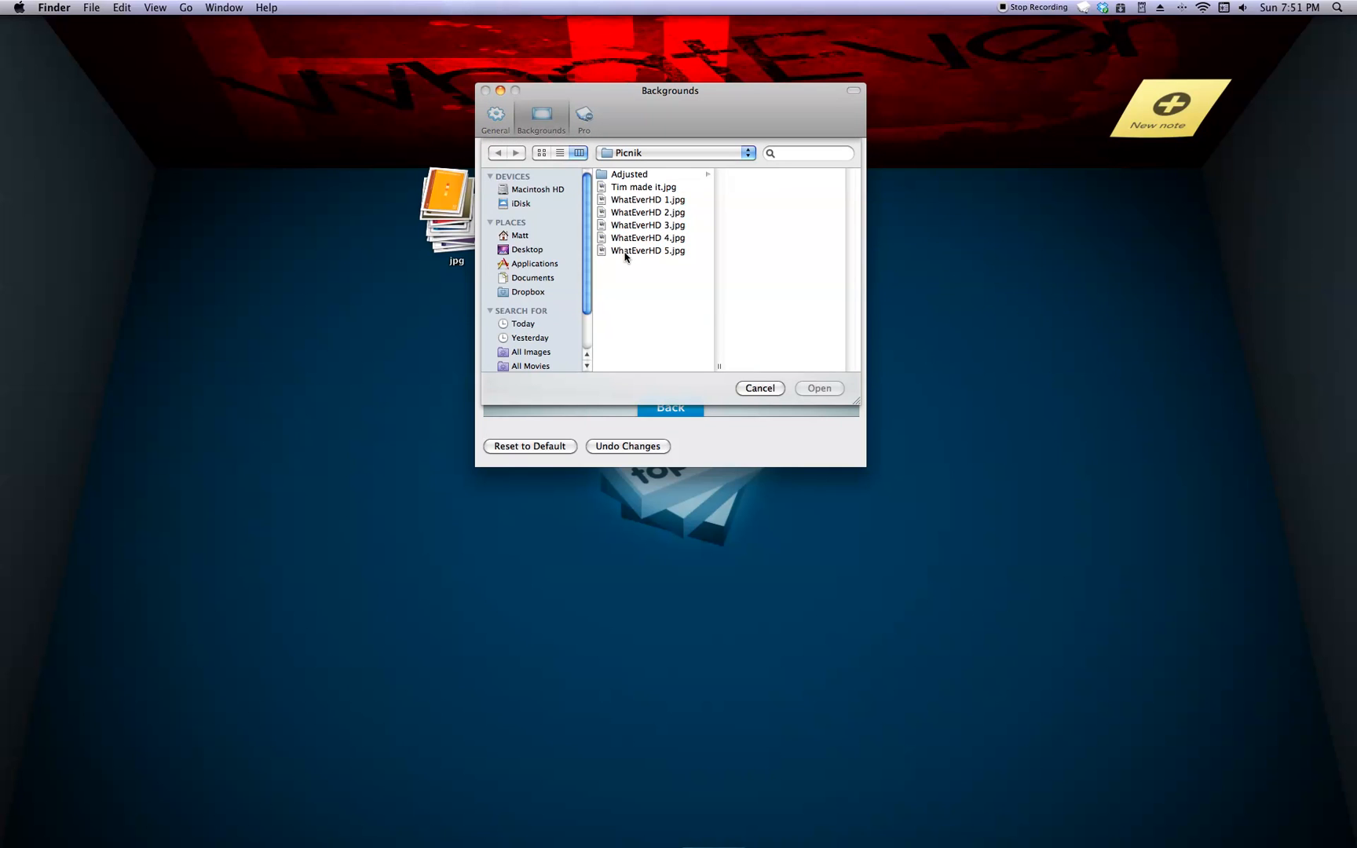
left_click(649, 249)
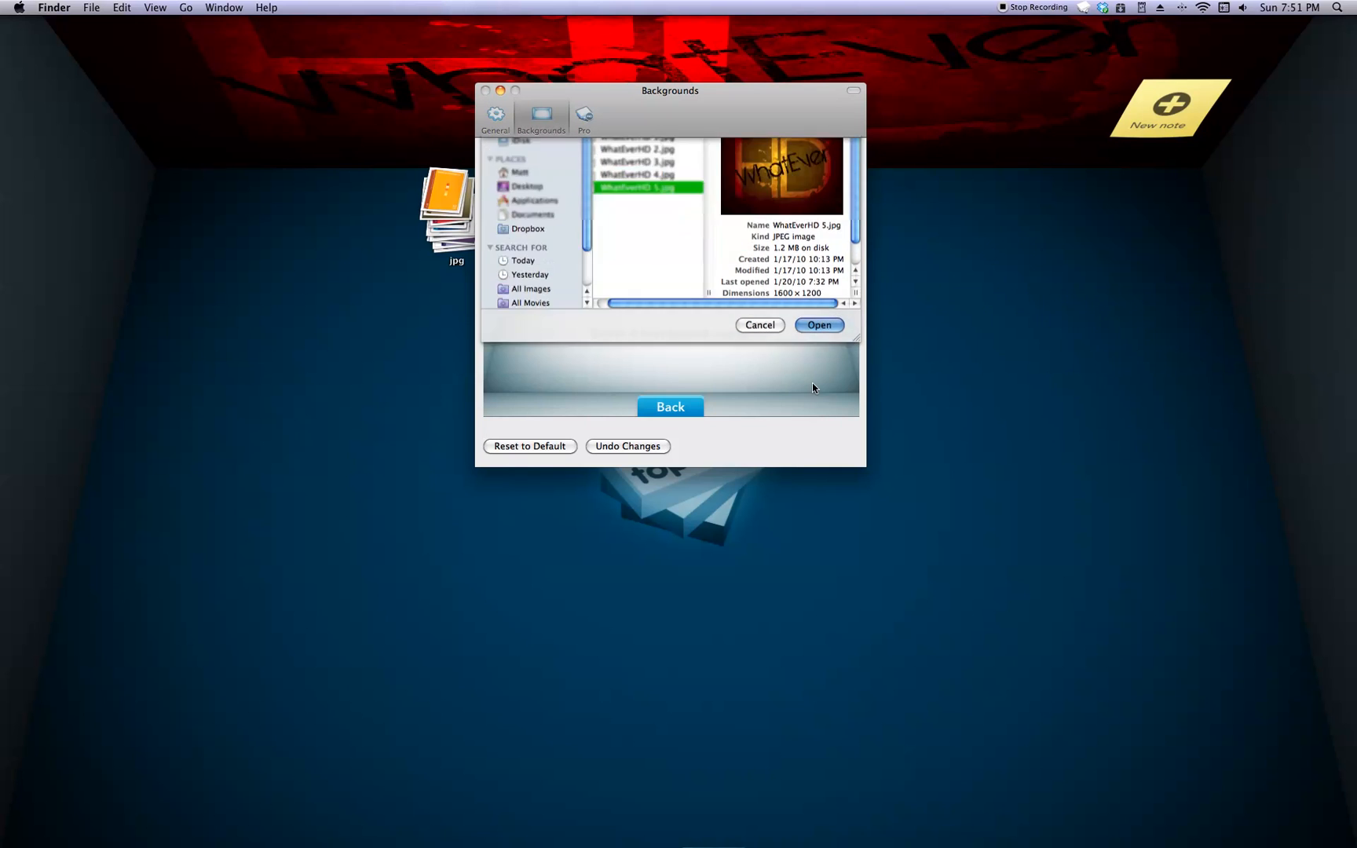
left_click(817, 325)
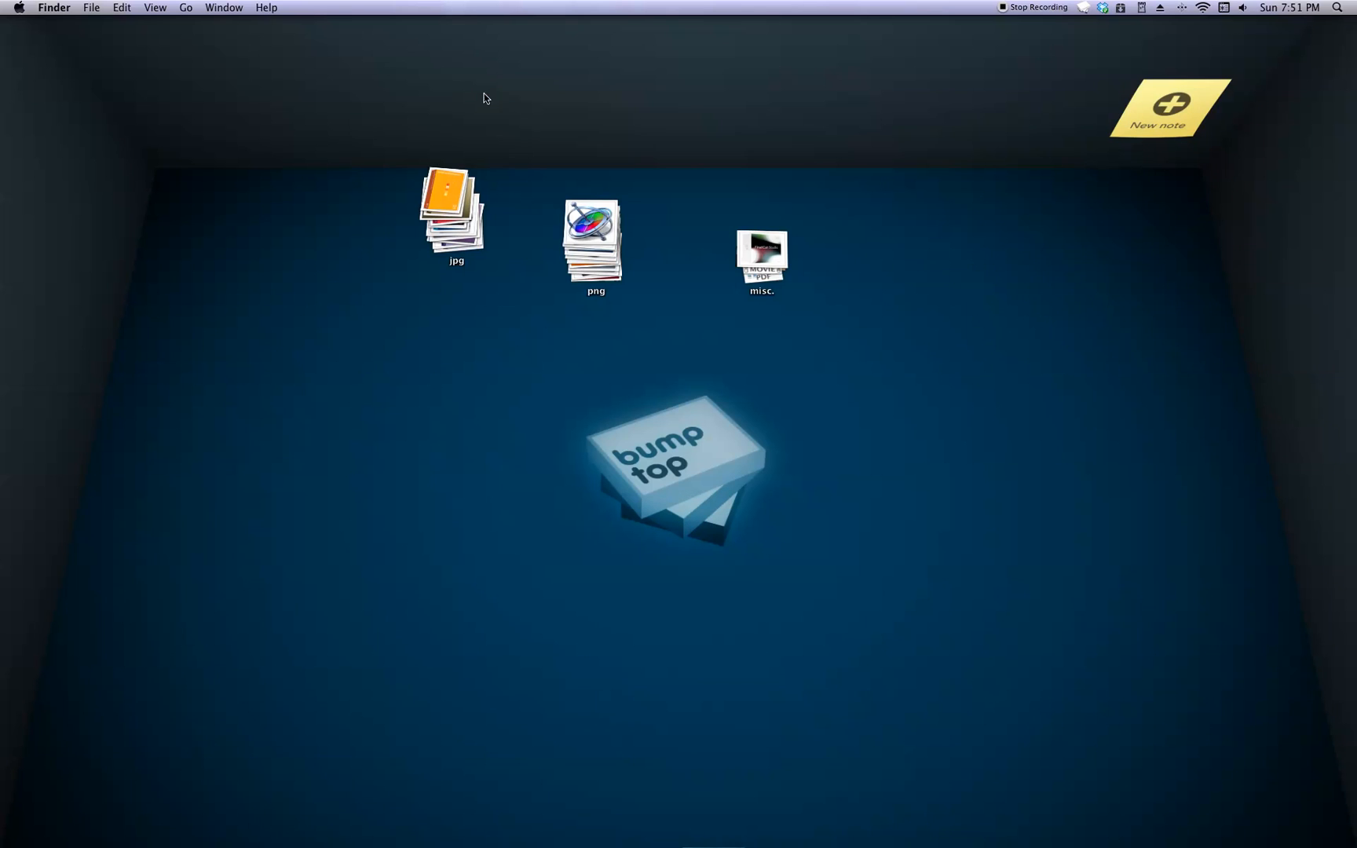
mouse_move(1016, 73)
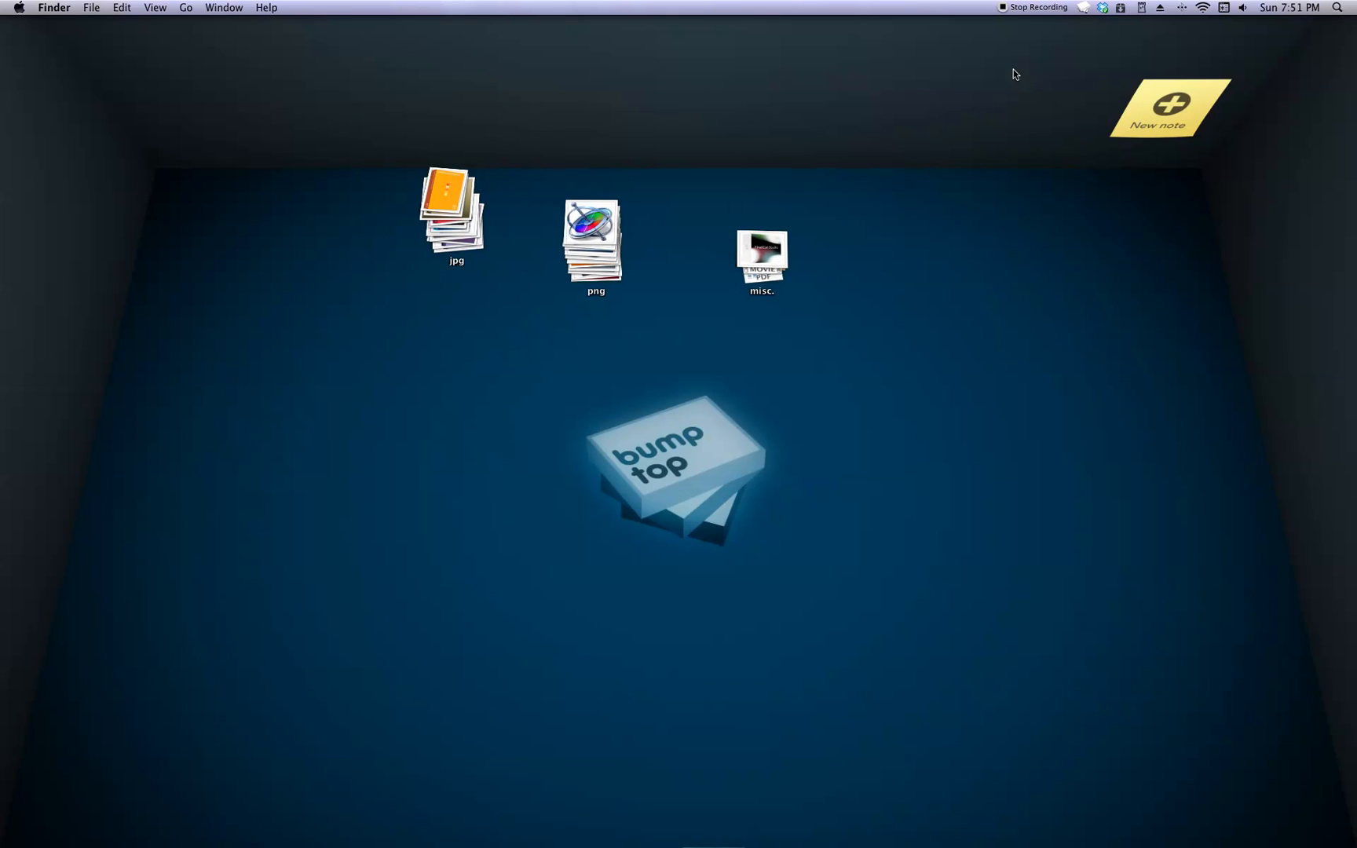